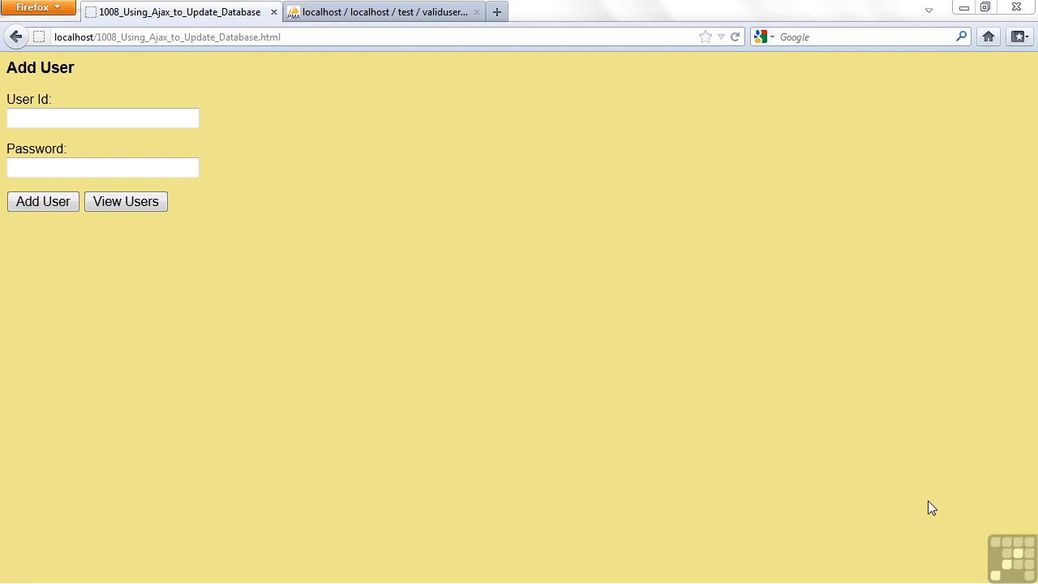
pyautogui.moveTo(447, 194)
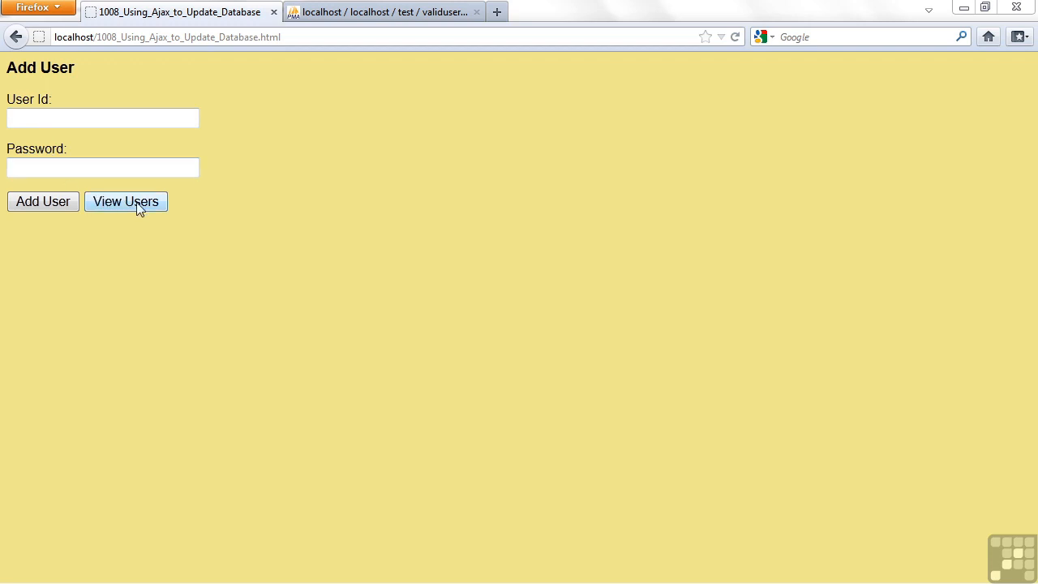
# Step: List the three existing user IDs and passwords below the Add User form
pyautogui.click(125, 201)
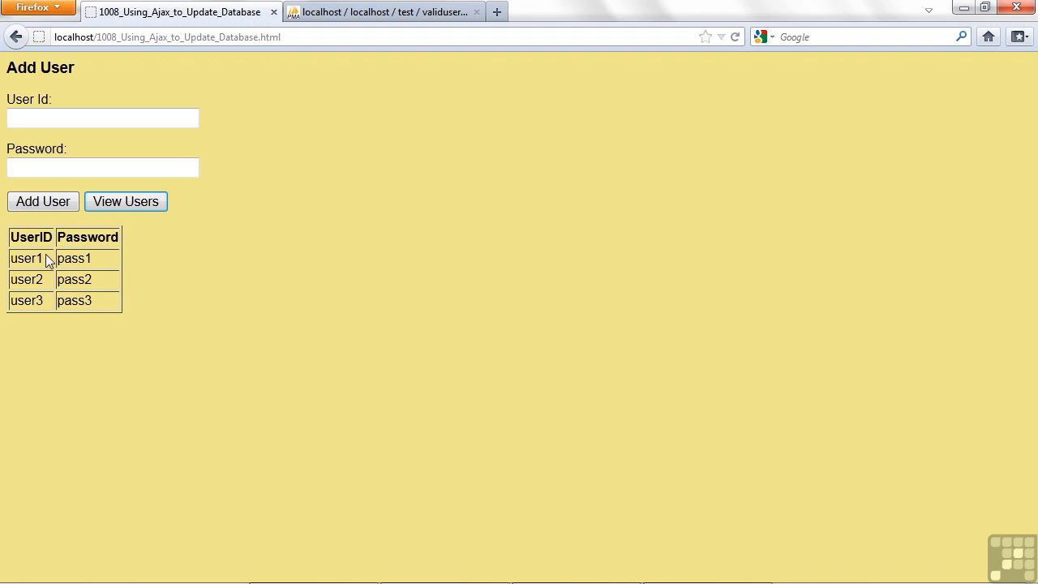
pyautogui.moveTo(113, 258)
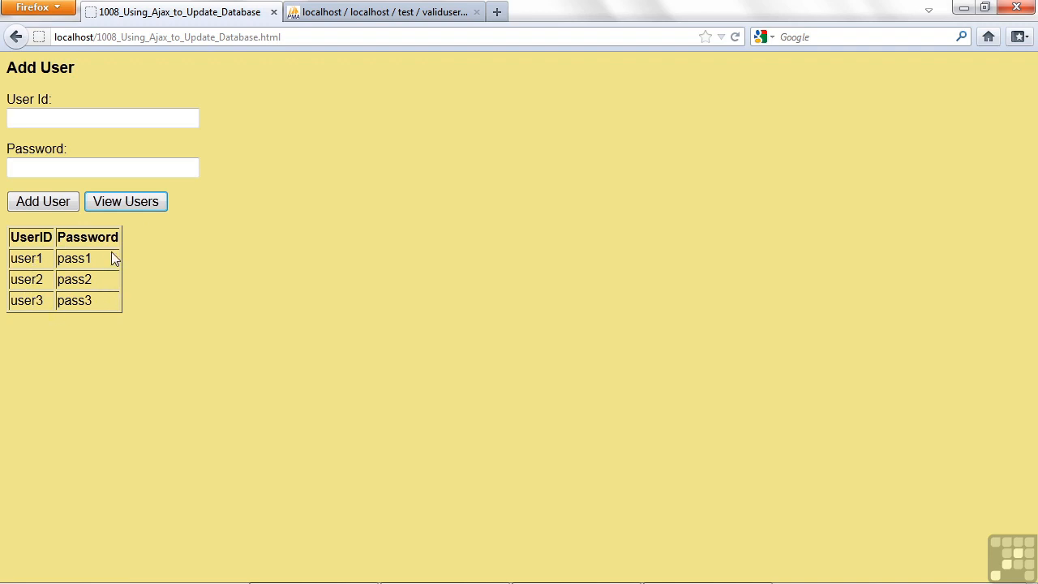
pyautogui.moveTo(135, 227)
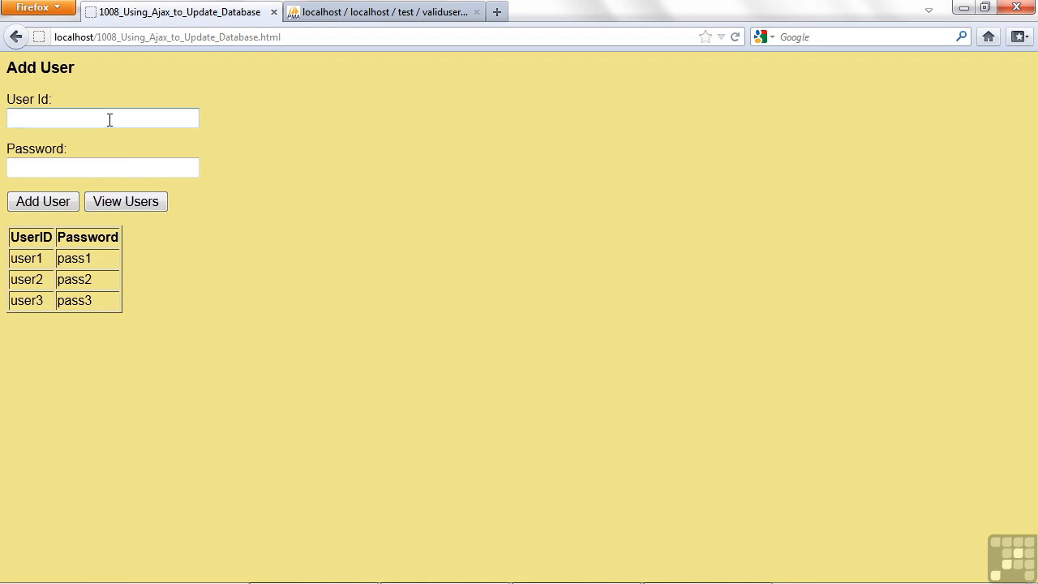
pyautogui.write('user4')
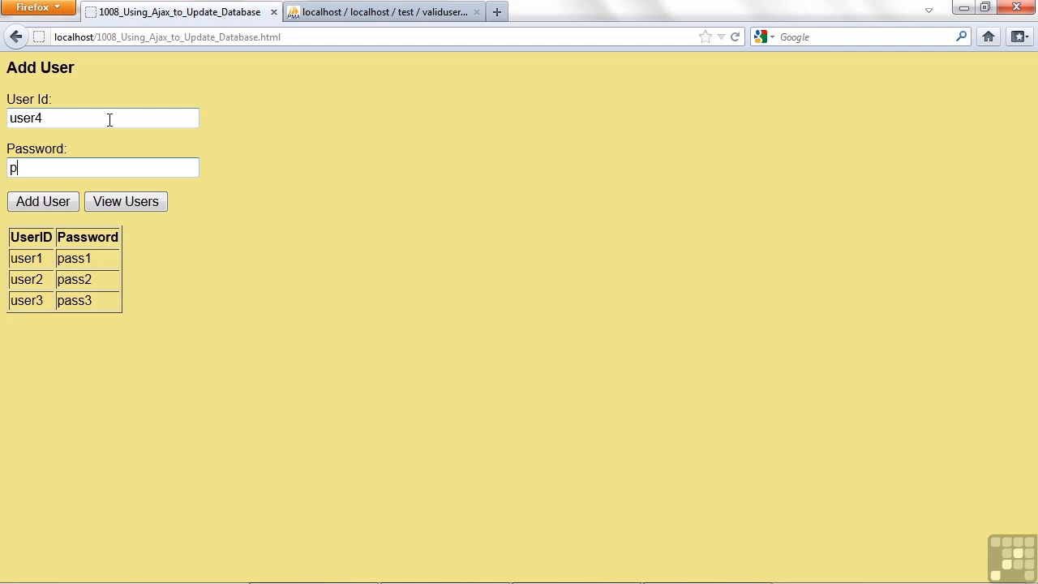
pyautogui.write('ass4')
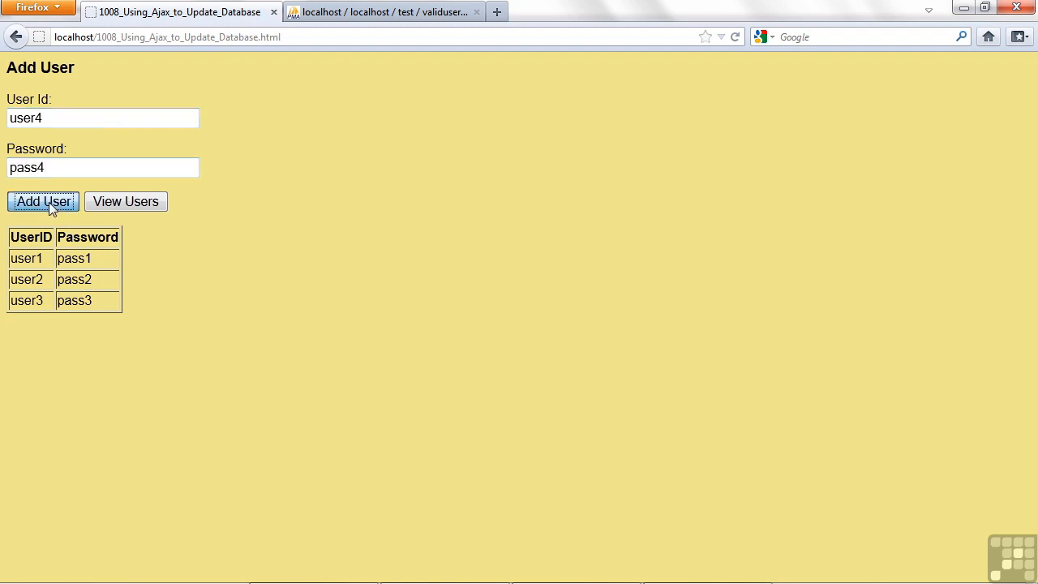
pyautogui.click(43, 201)
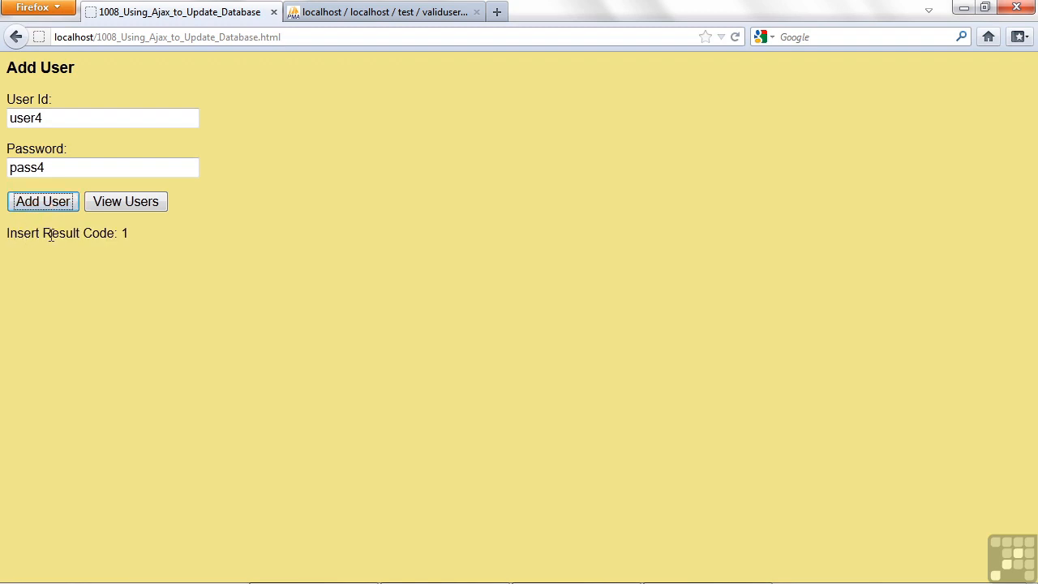
pyautogui.moveTo(138, 241)
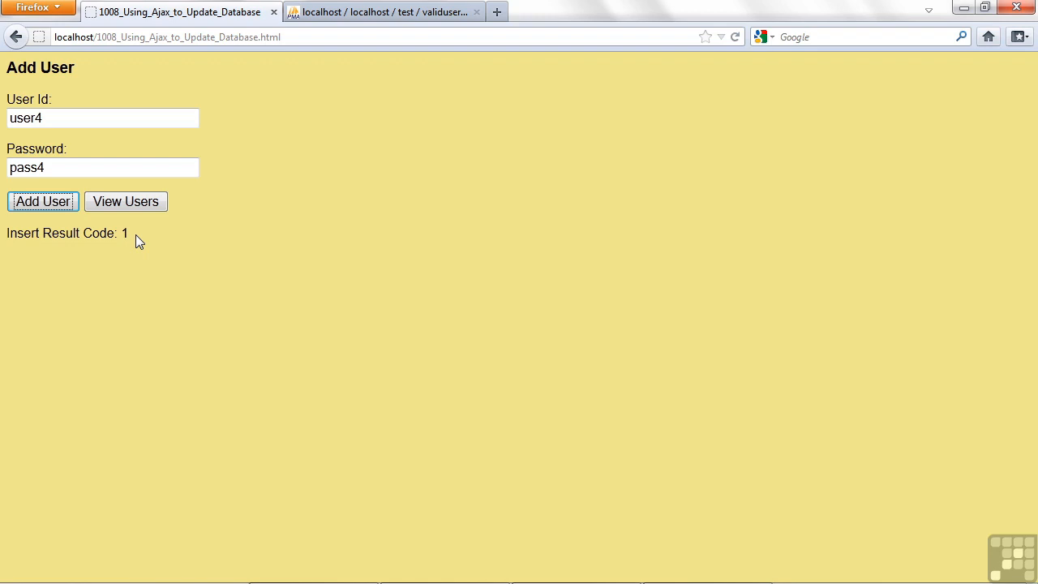
pyautogui.click(125, 201)
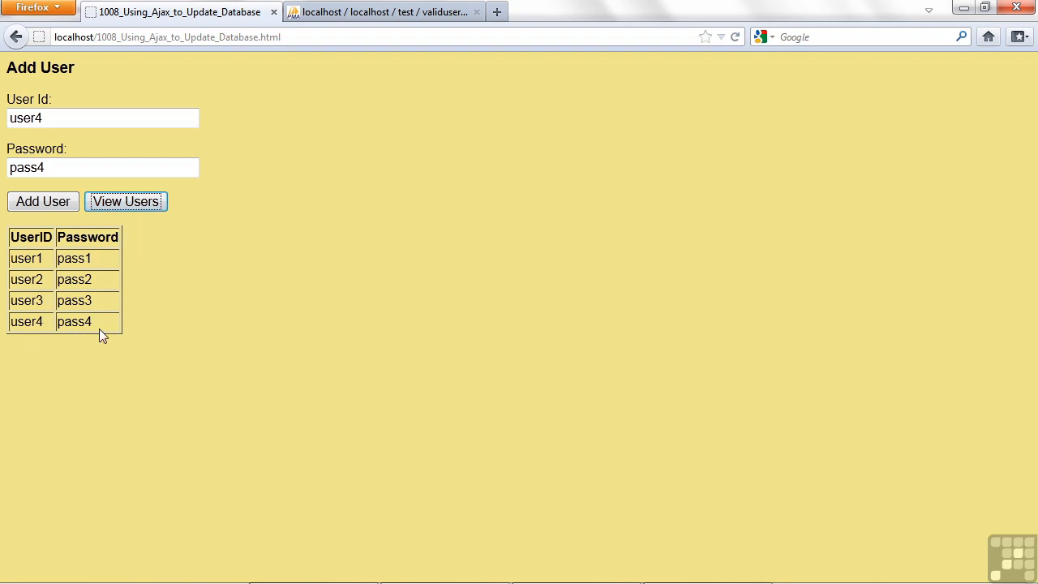
pyautogui.click(381, 11)
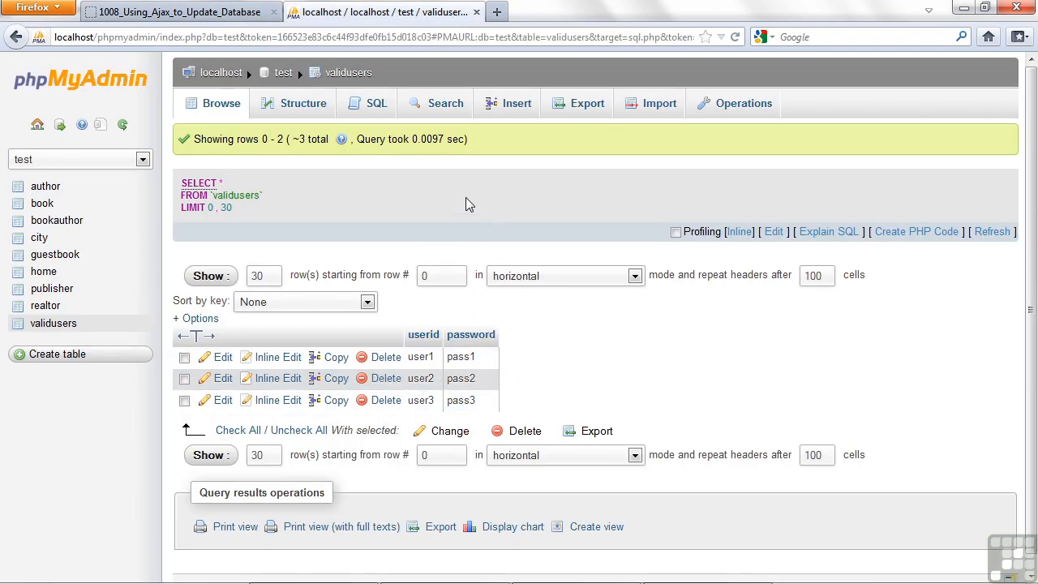
pyautogui.click(221, 103)
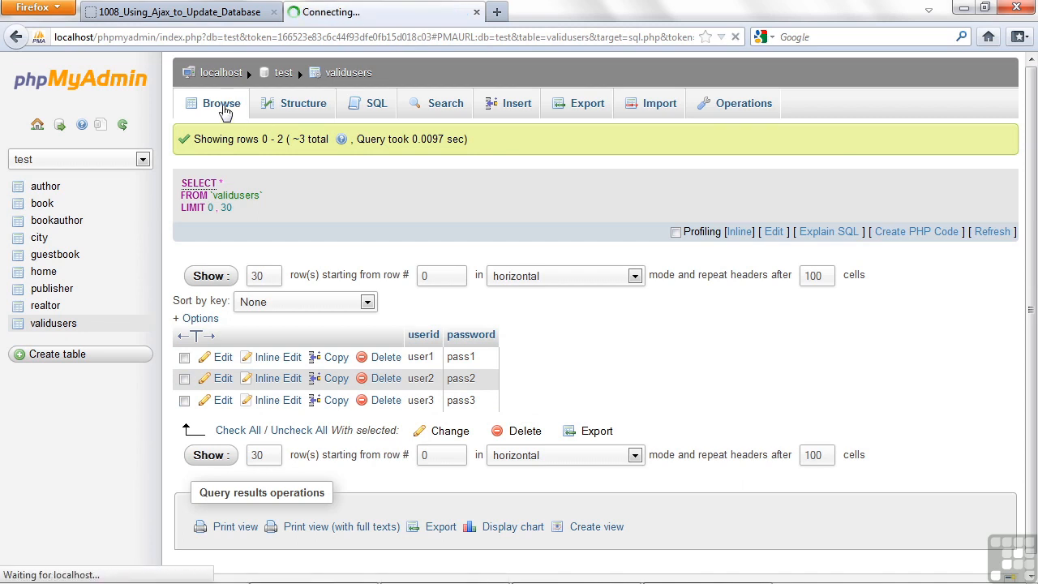
pyautogui.click(221, 103)
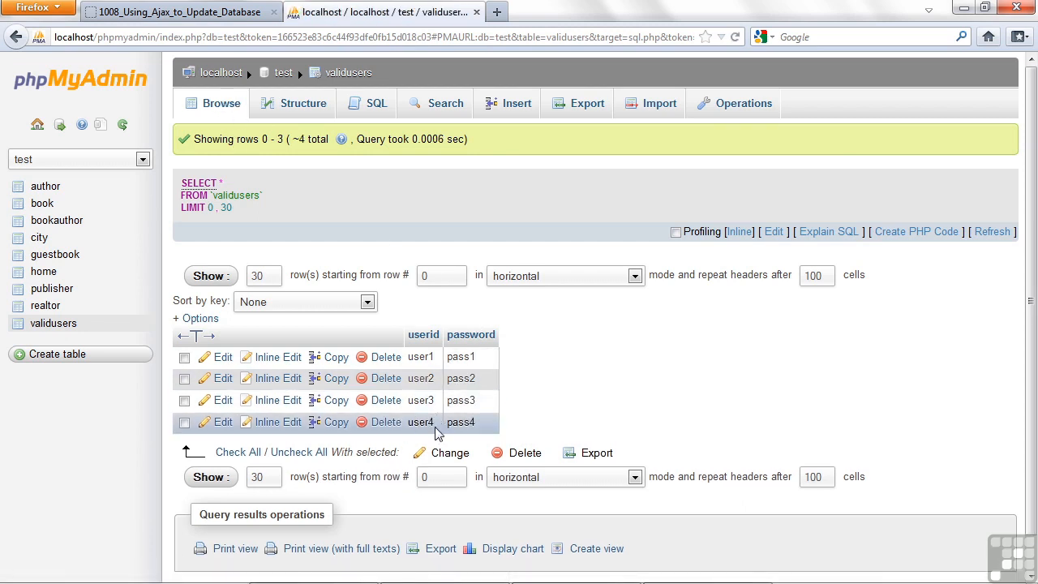
pyautogui.moveTo(531, 381)
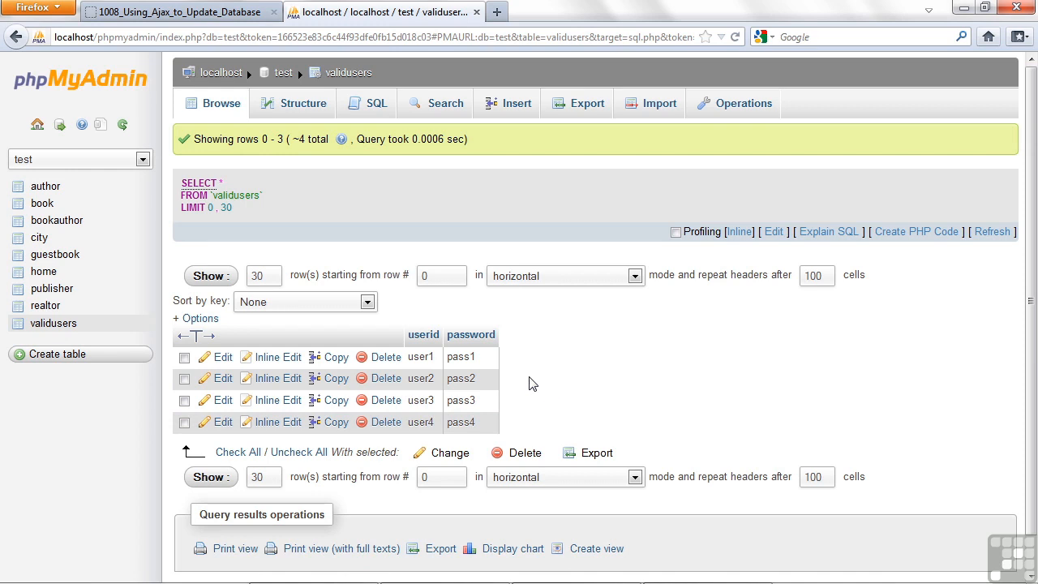
pyautogui.moveTo(81, 337)
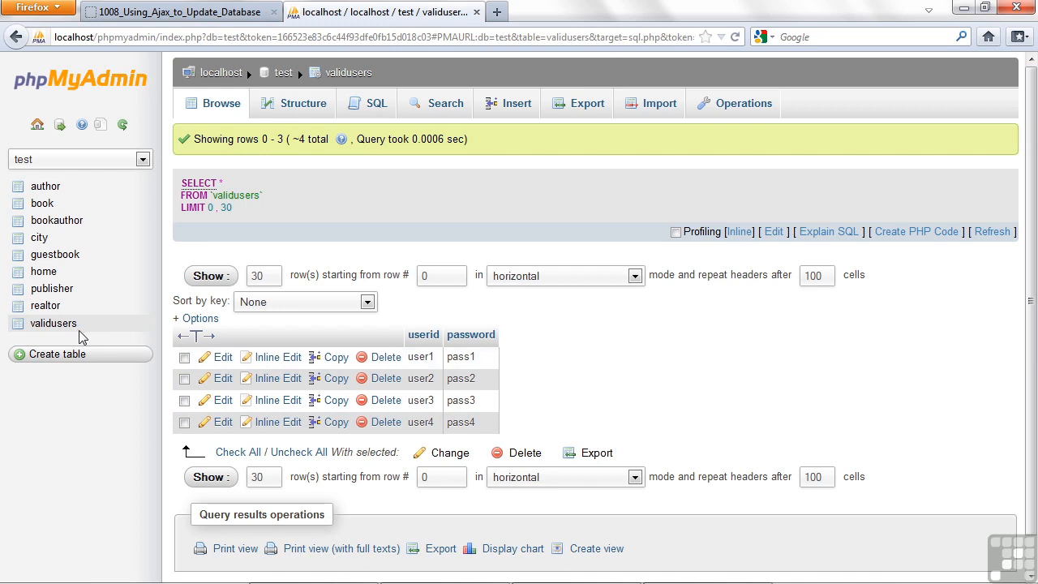
pyautogui.click(177, 11)
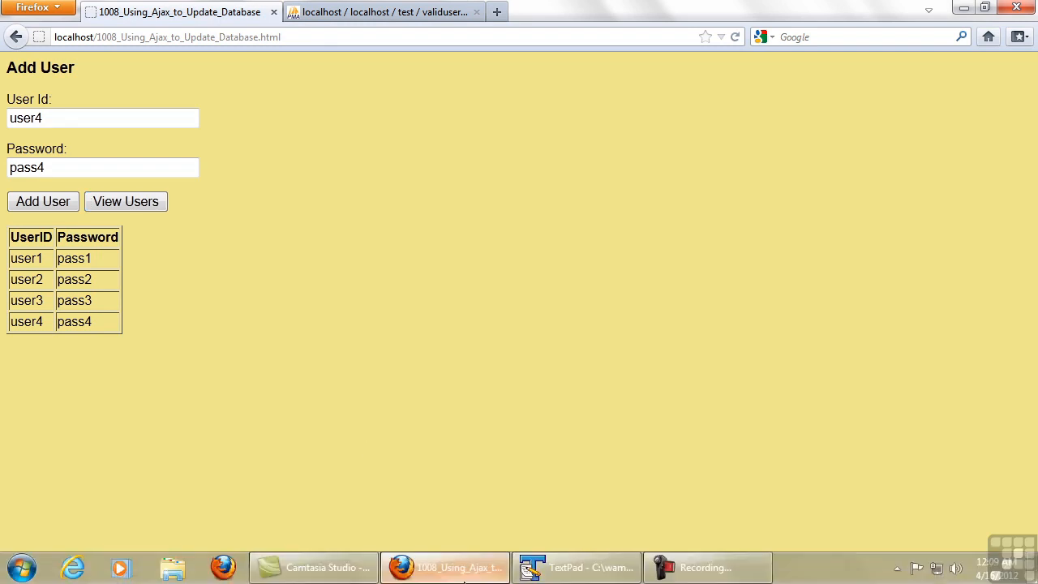
# Step: Bring up the Update Database HTML source in TextPad and scroll down to the form
pyautogui.click(576, 566)
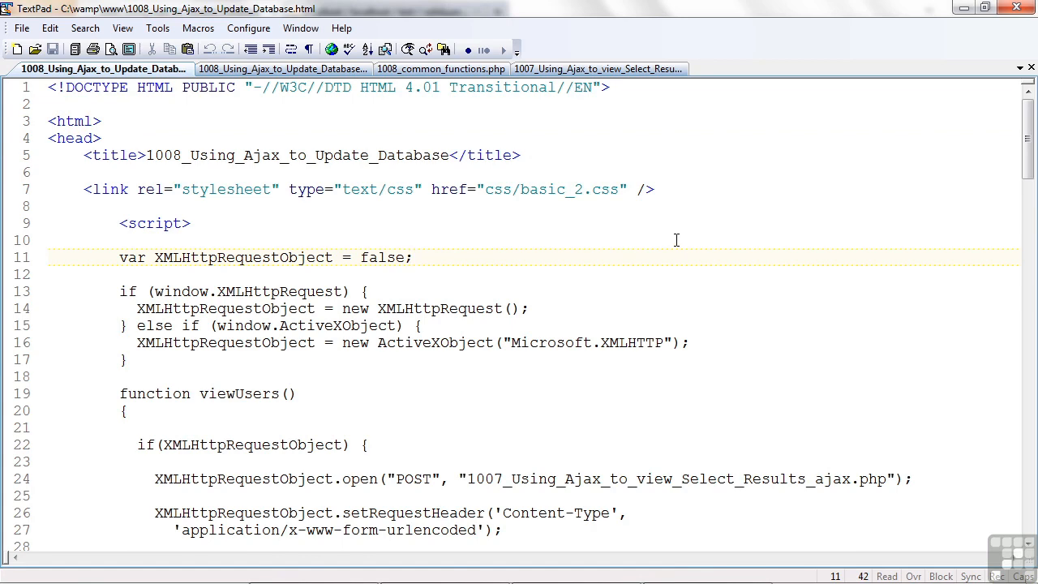
pyautogui.scroll(-3)
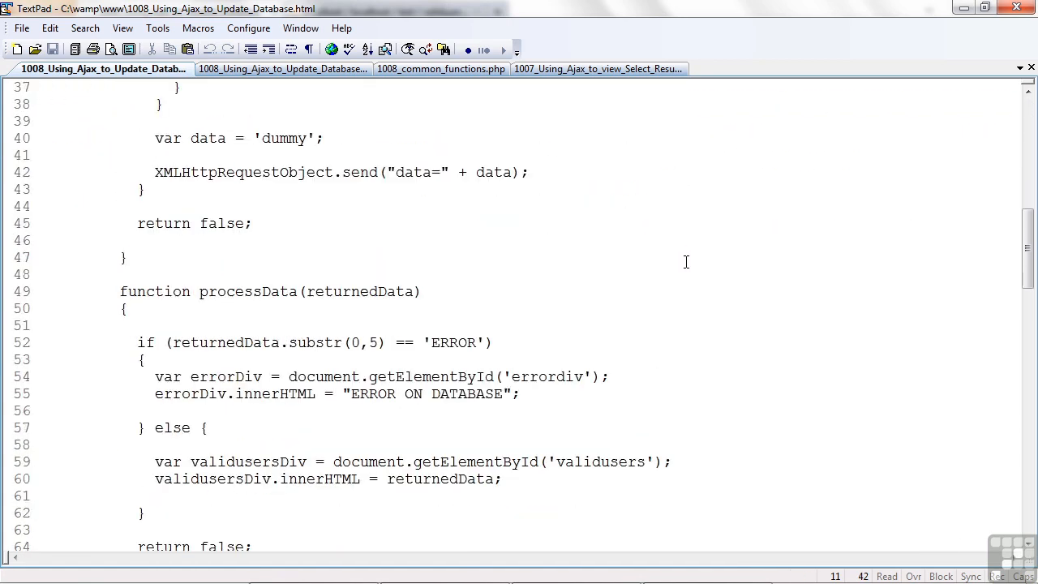
pyautogui.scroll(-3)
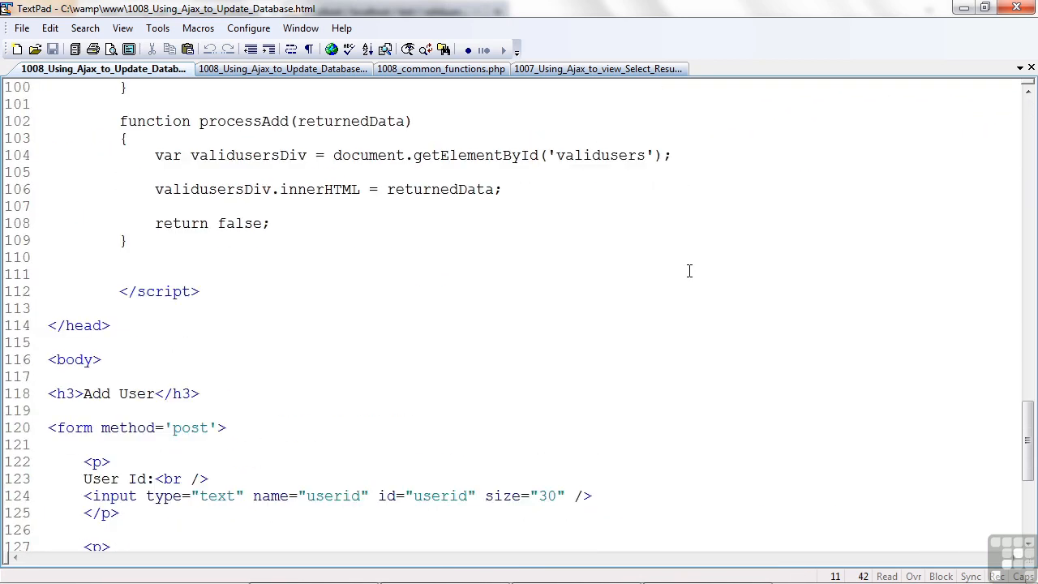
pyautogui.scroll(-3)
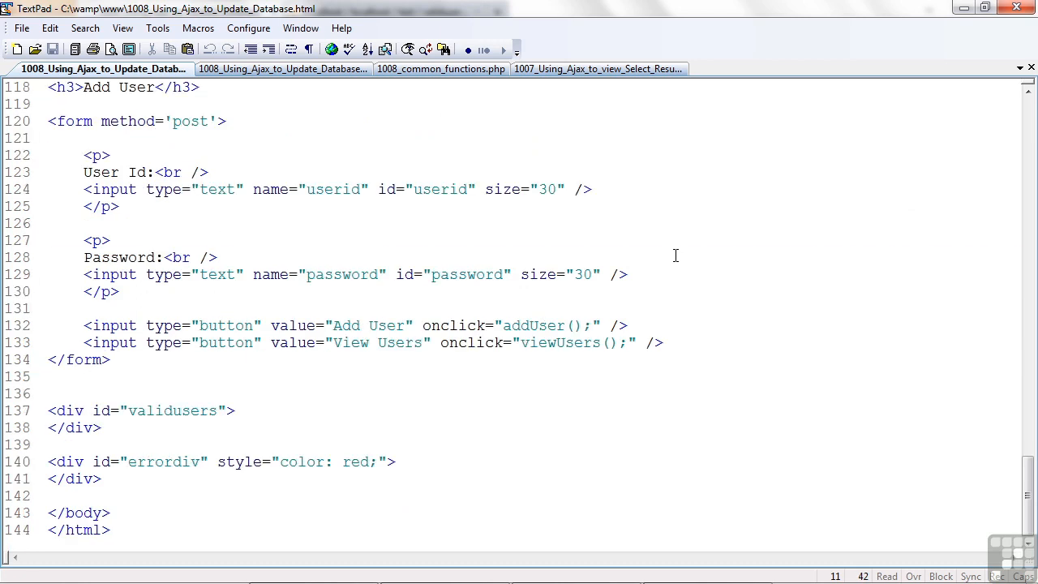
pyautogui.click(162, 257)
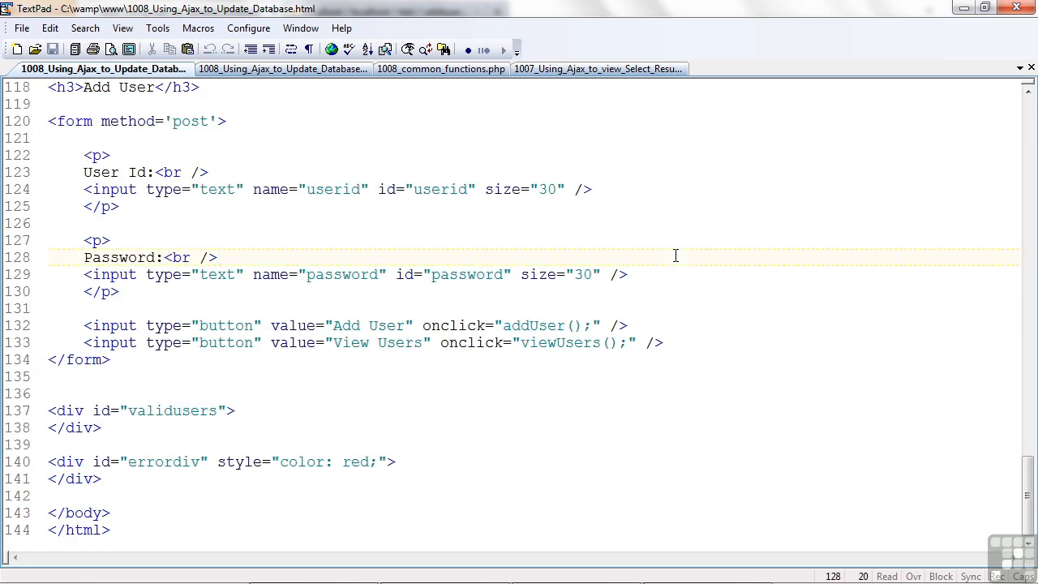
pyautogui.moveTo(515, 332)
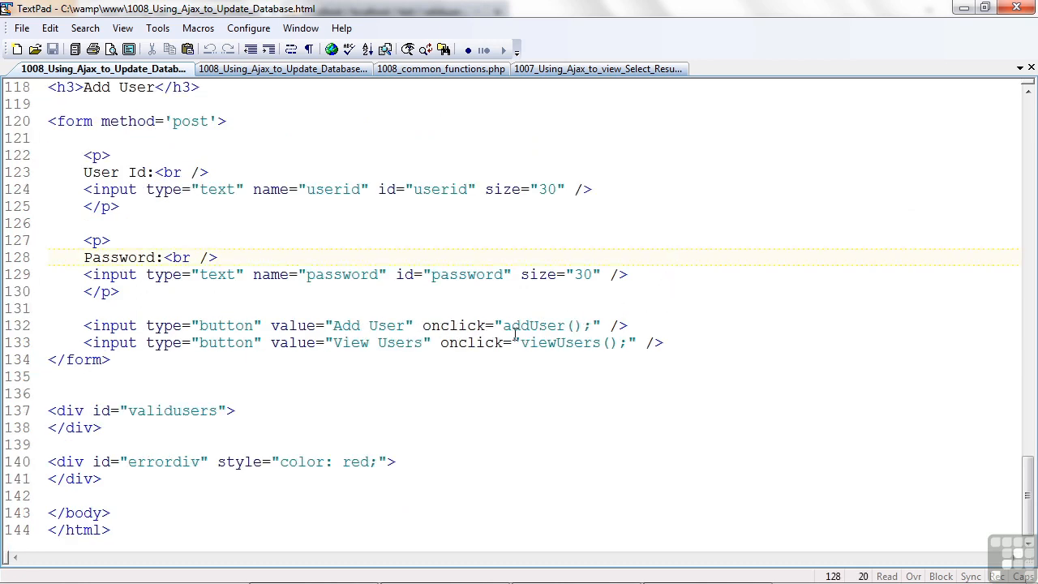
# Step: Highlight the addUser and viewUsers handler names in the buttons' onclick attributes
pyautogui.doubleClick(532, 325)
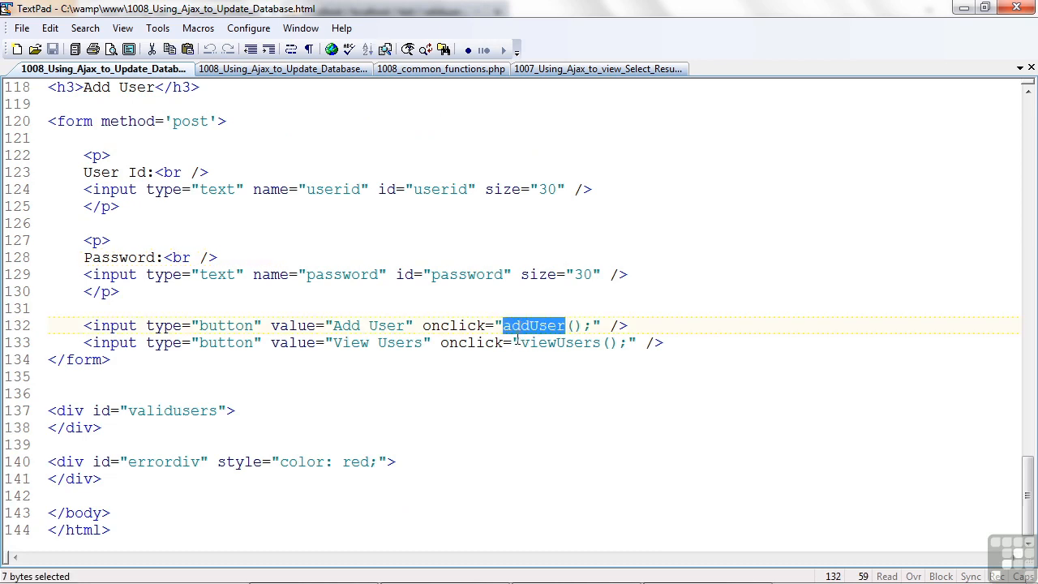
pyautogui.doubleClick(559, 342)
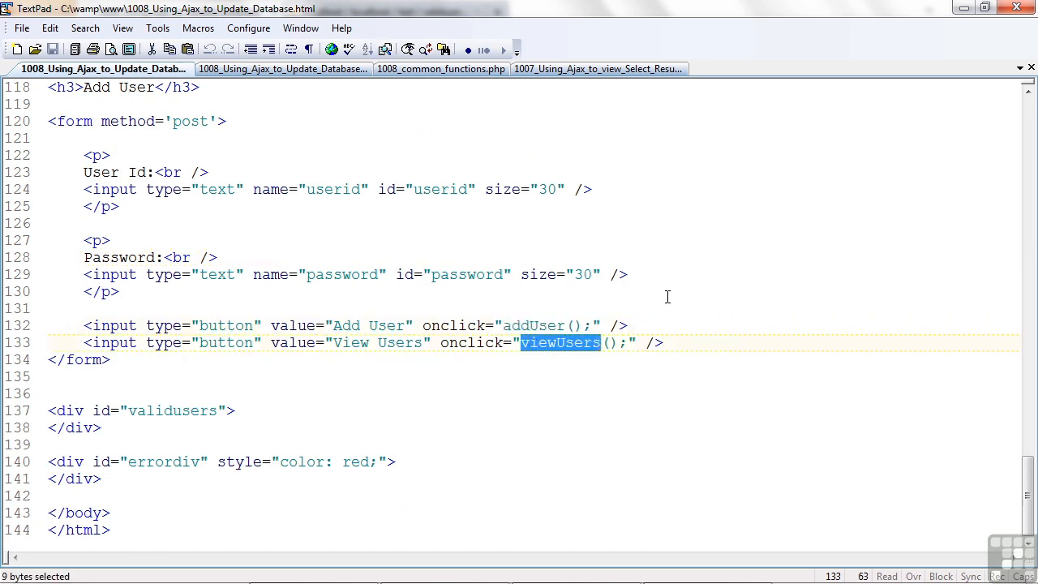
pyautogui.moveTo(677, 268)
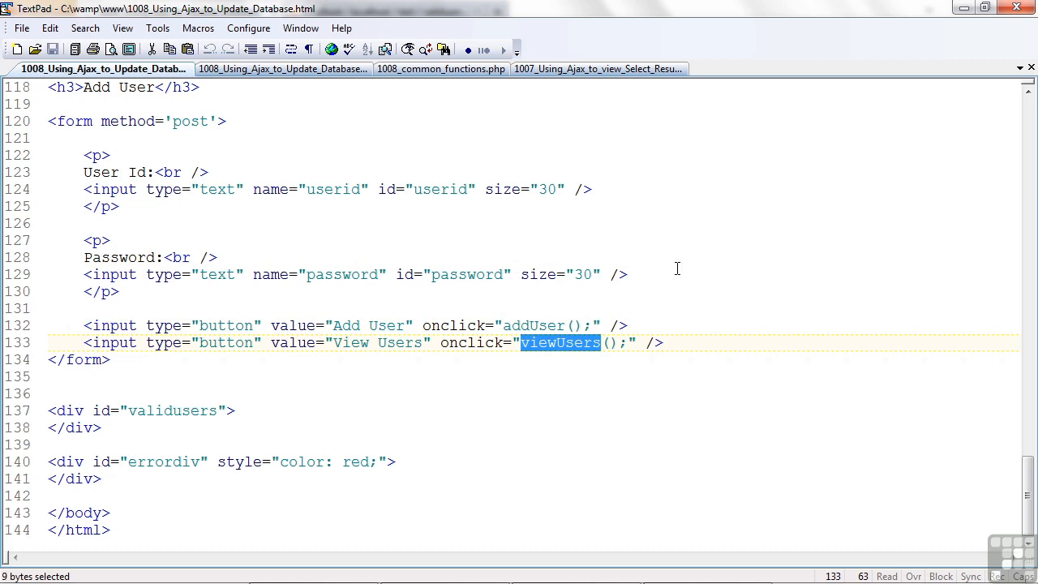
pyautogui.scroll(3)
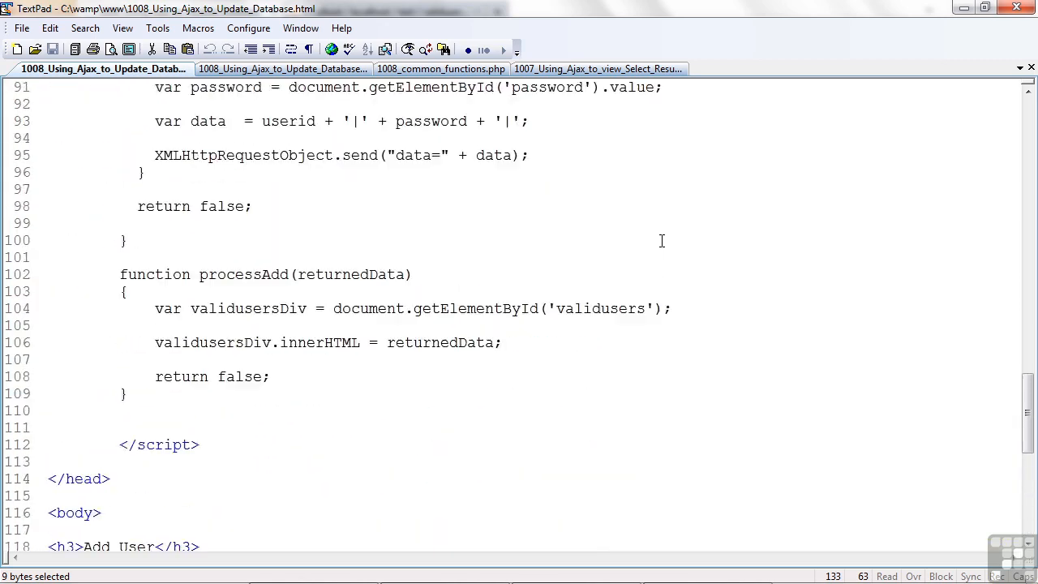
pyautogui.scroll(3)
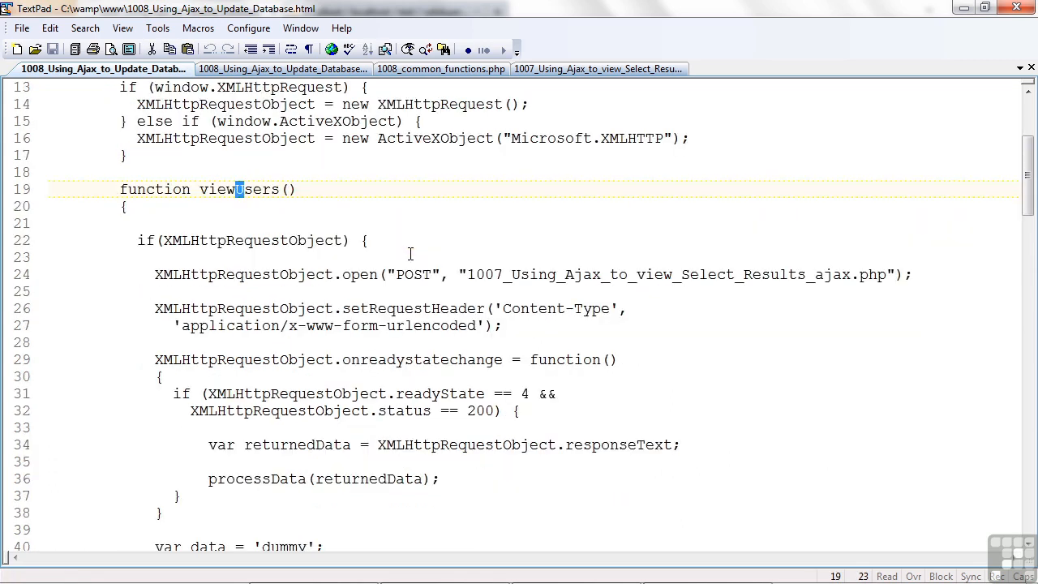
pyautogui.doubleClick(482, 274)
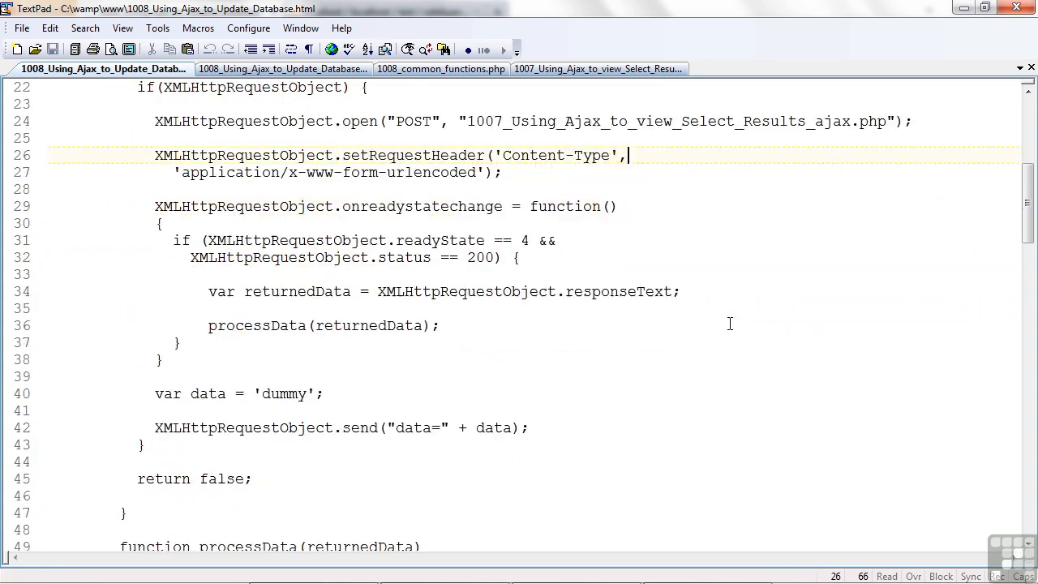
pyautogui.scroll(-3)
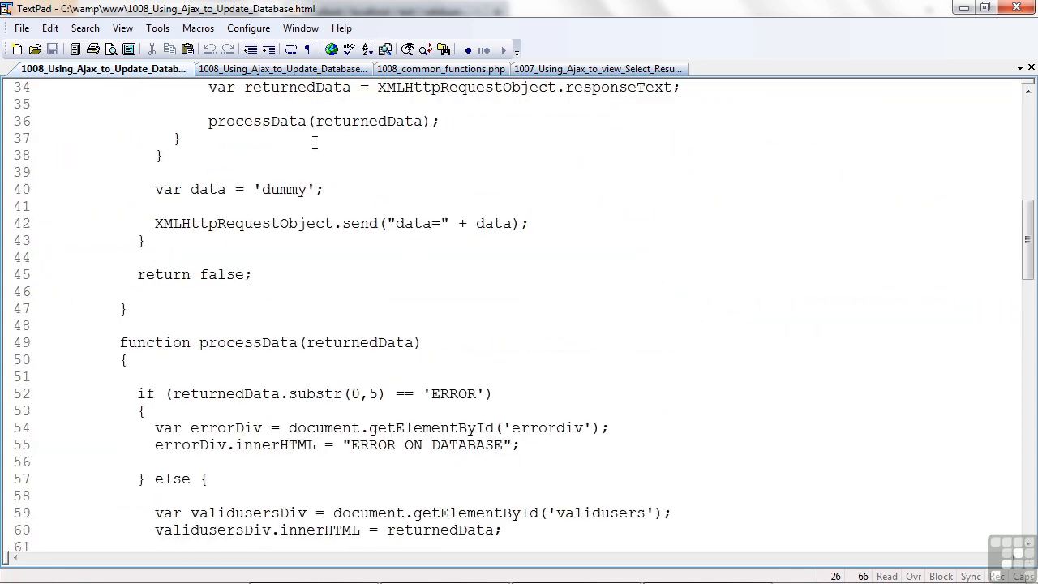
pyautogui.scroll(-3)
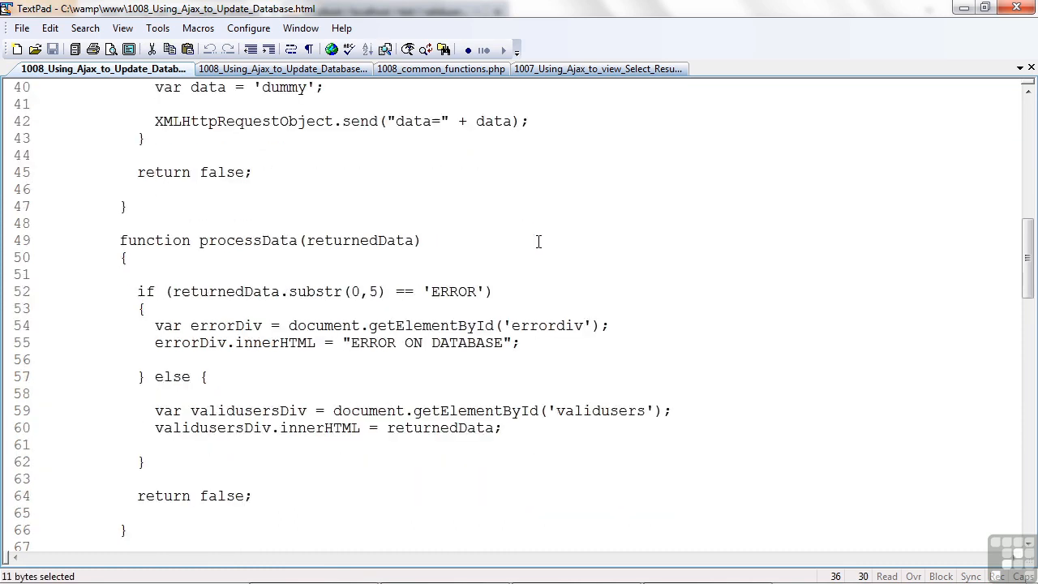
pyautogui.scroll(-3)
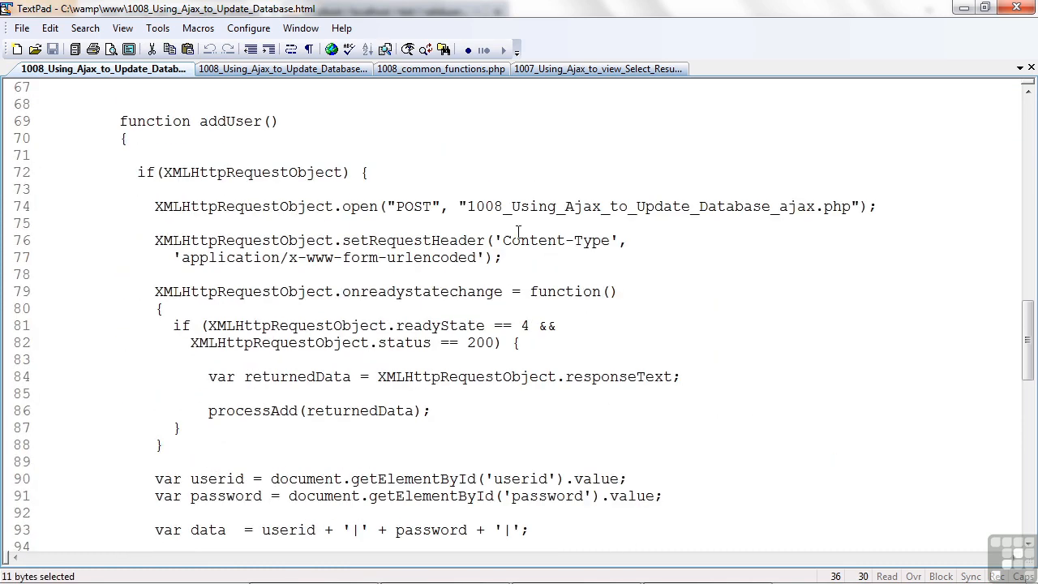
pyautogui.click(746, 223)
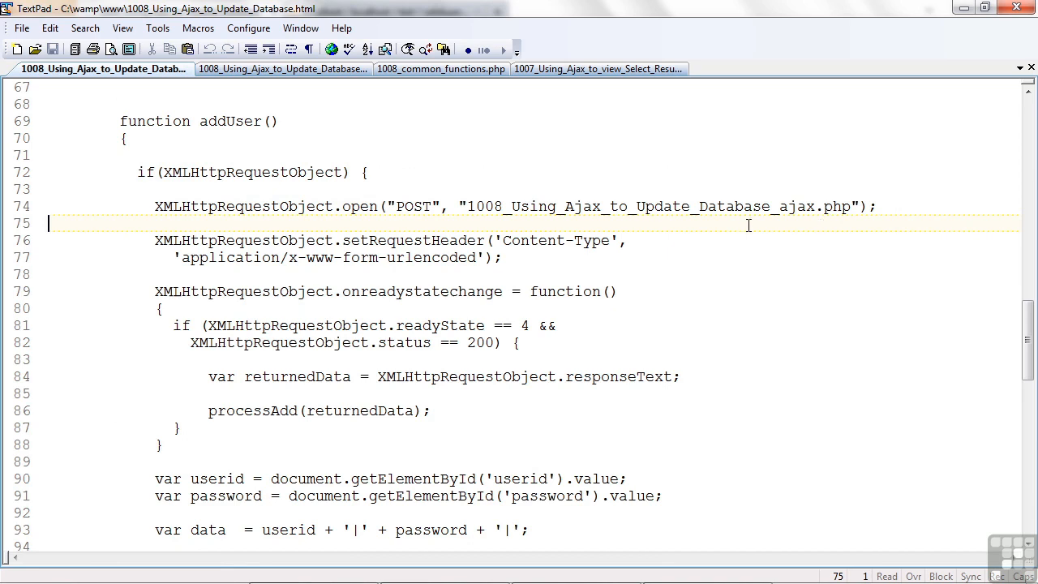
pyautogui.moveTo(720, 211)
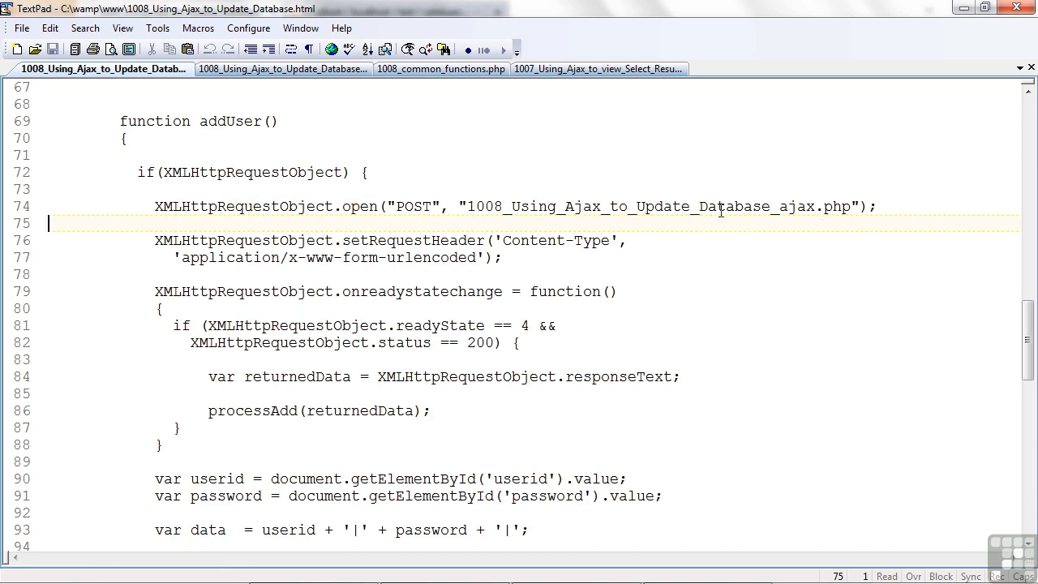
pyautogui.scroll(-3)
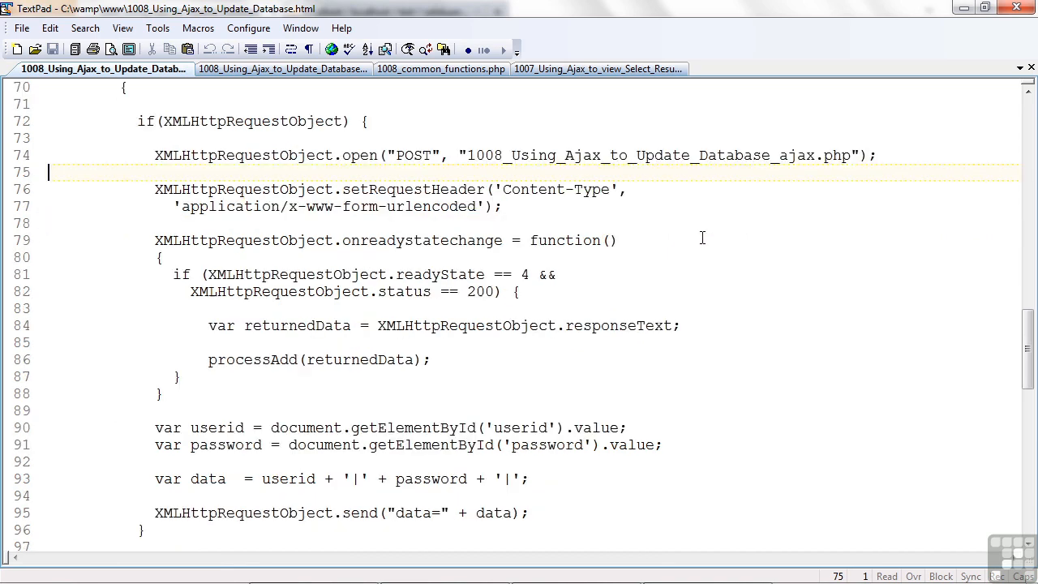
pyautogui.doubleClick(618, 274)
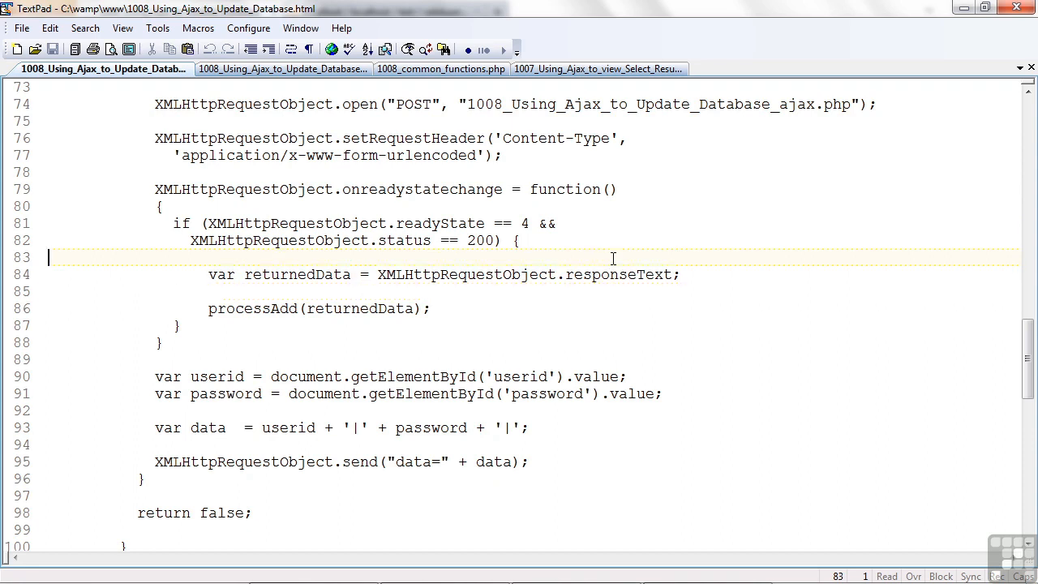
pyautogui.click(261, 292)
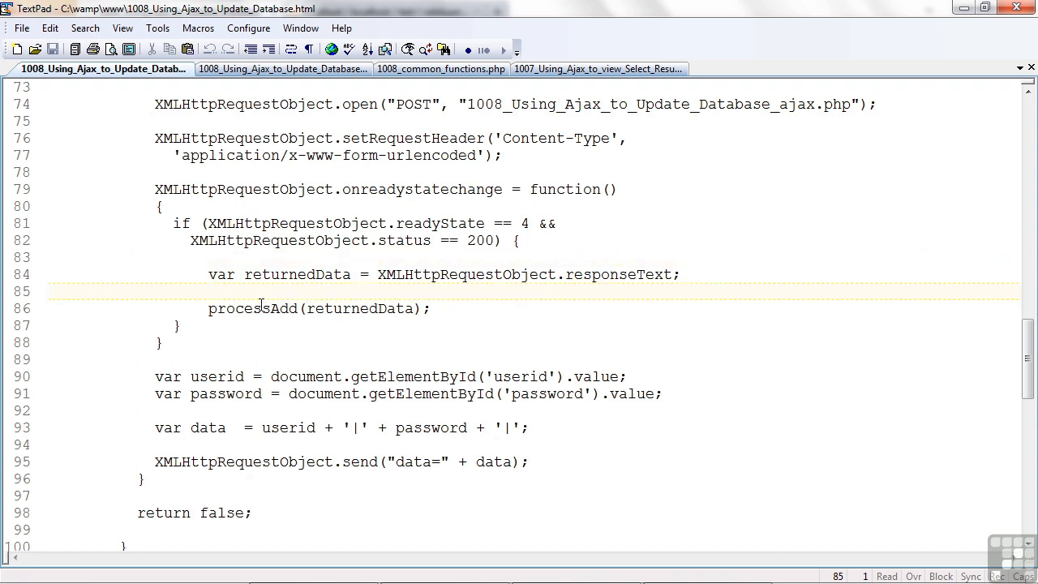
pyautogui.doubleClick(251, 308)
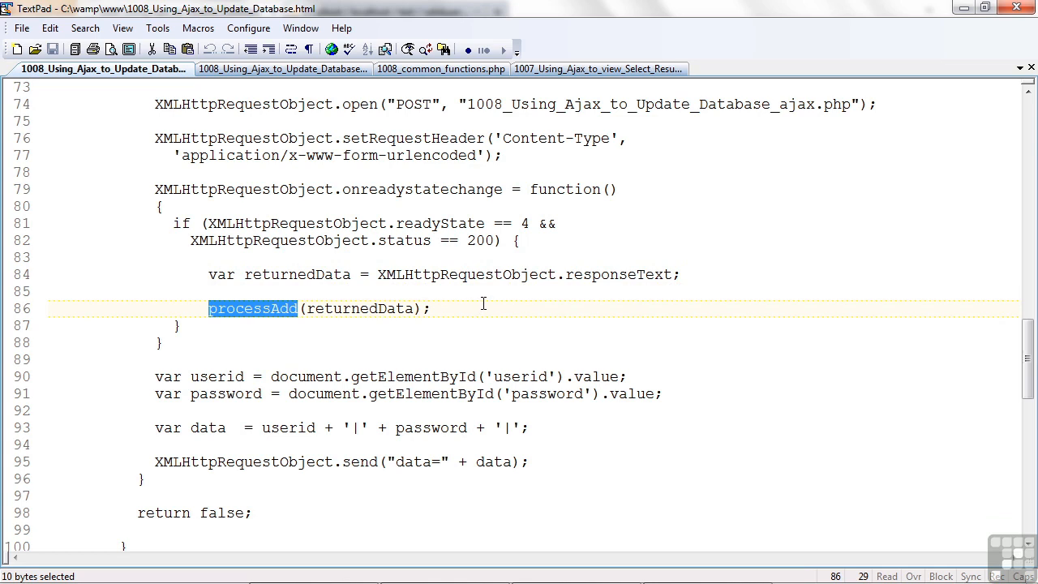
pyautogui.scroll(-3)
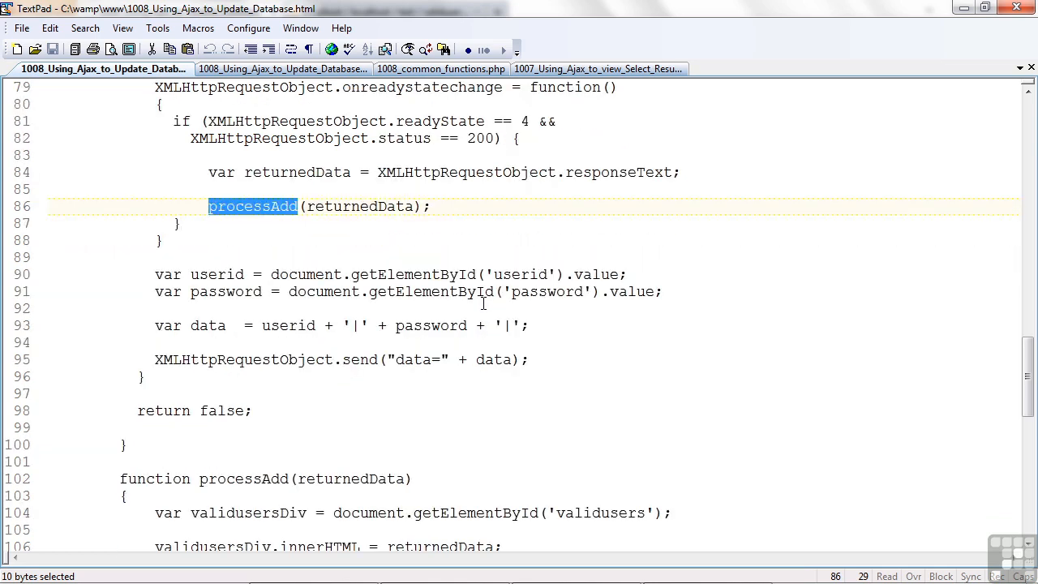
pyautogui.doubleClick(521, 274)
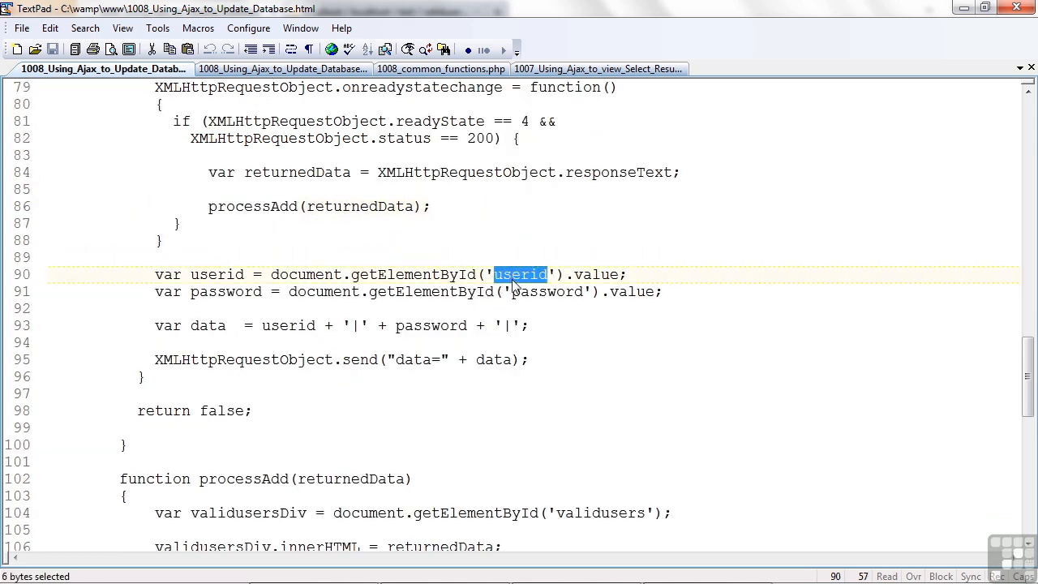
pyautogui.doubleClick(546, 291)
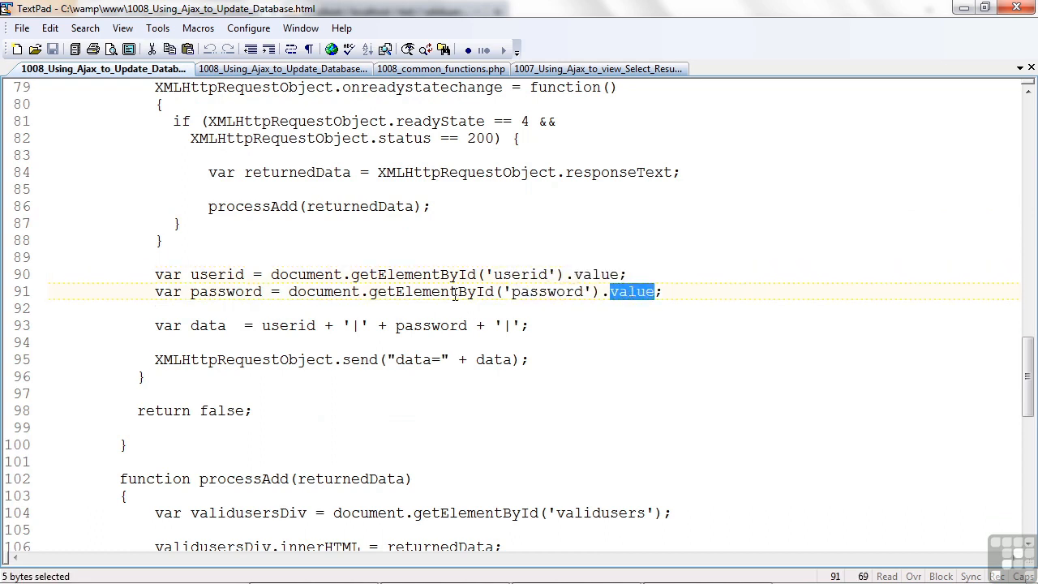
pyautogui.doubleClick(226, 291)
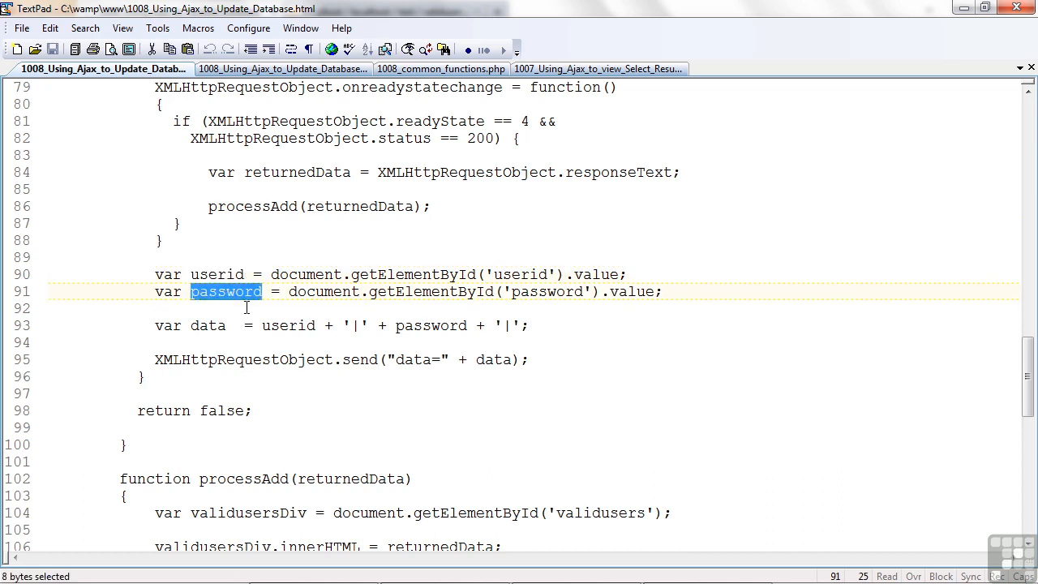
pyautogui.click(525, 325)
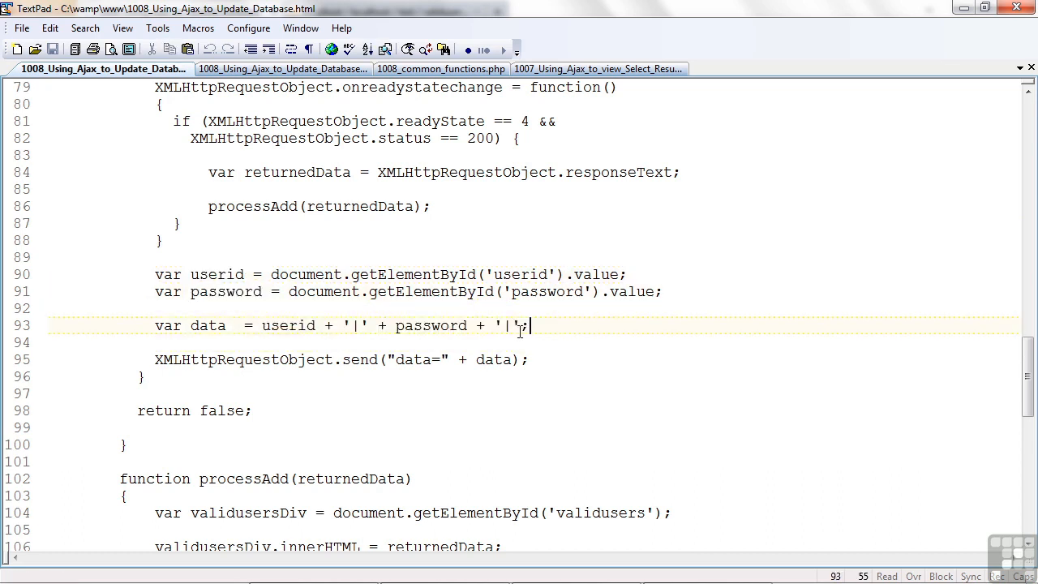
pyautogui.click(217, 325)
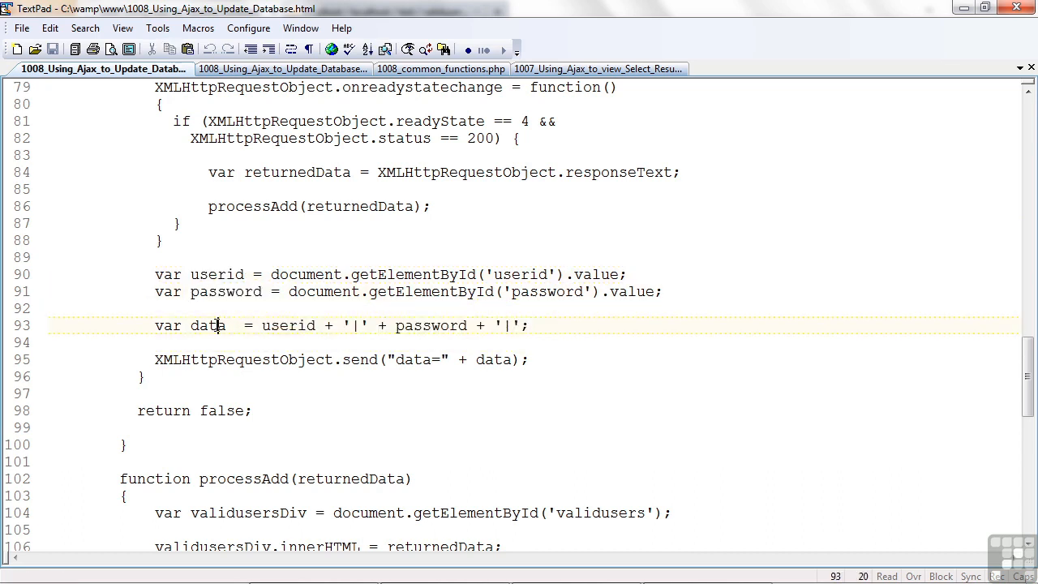
pyautogui.doubleClick(207, 325)
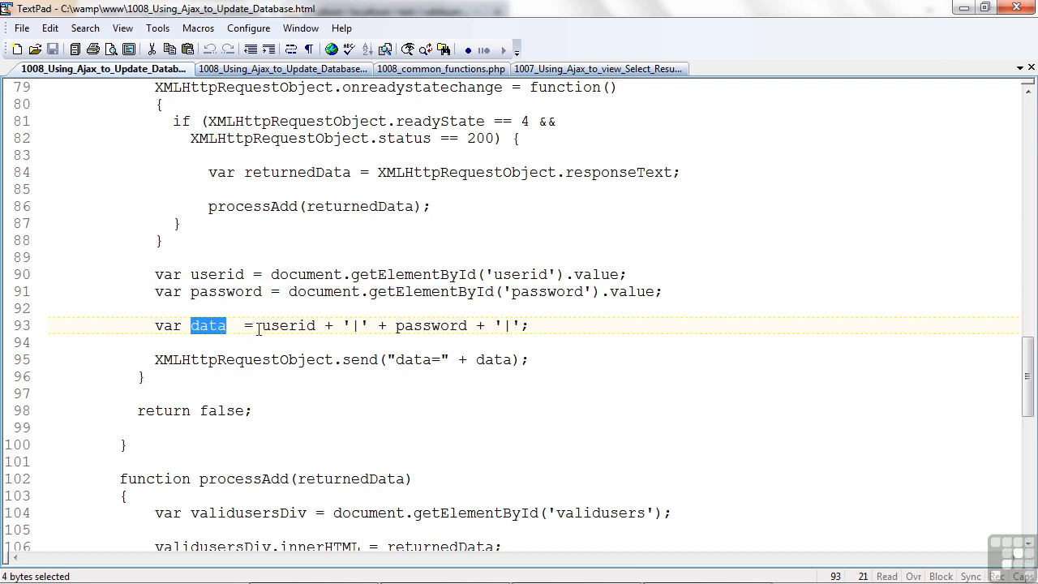
pyautogui.click(531, 325)
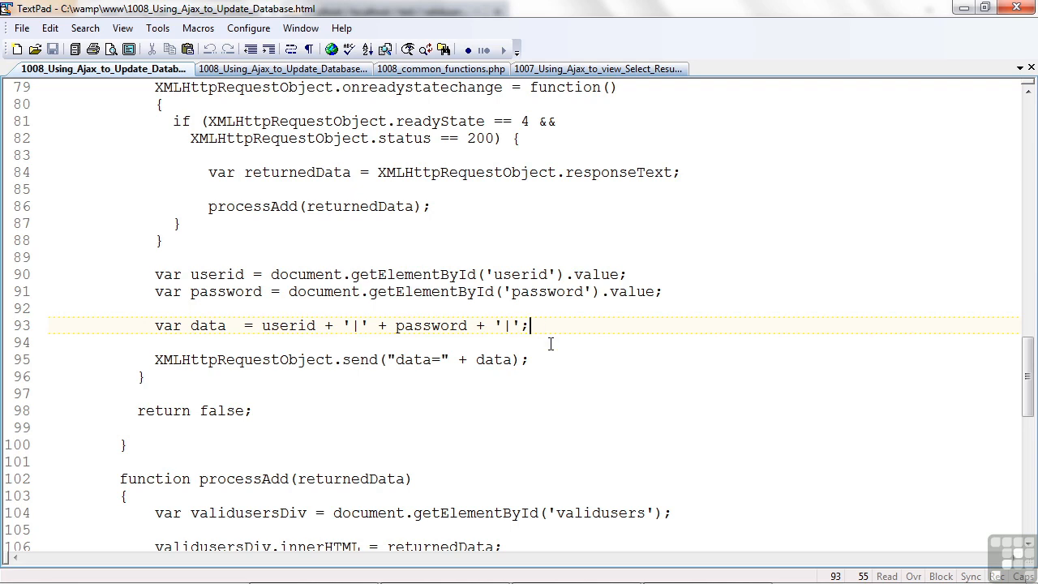
pyautogui.doubleClick(494, 309)
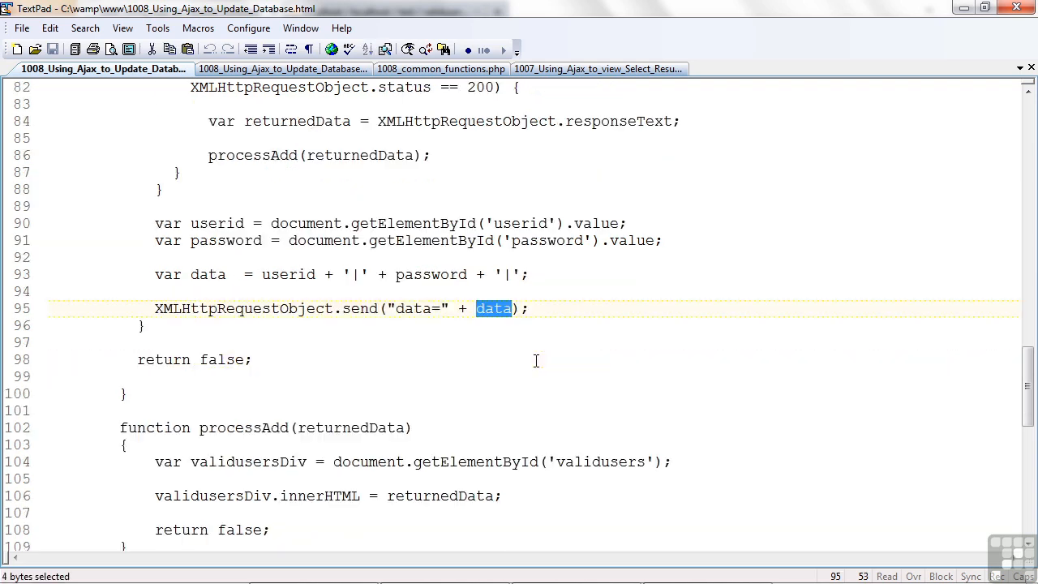
pyautogui.click(547, 308)
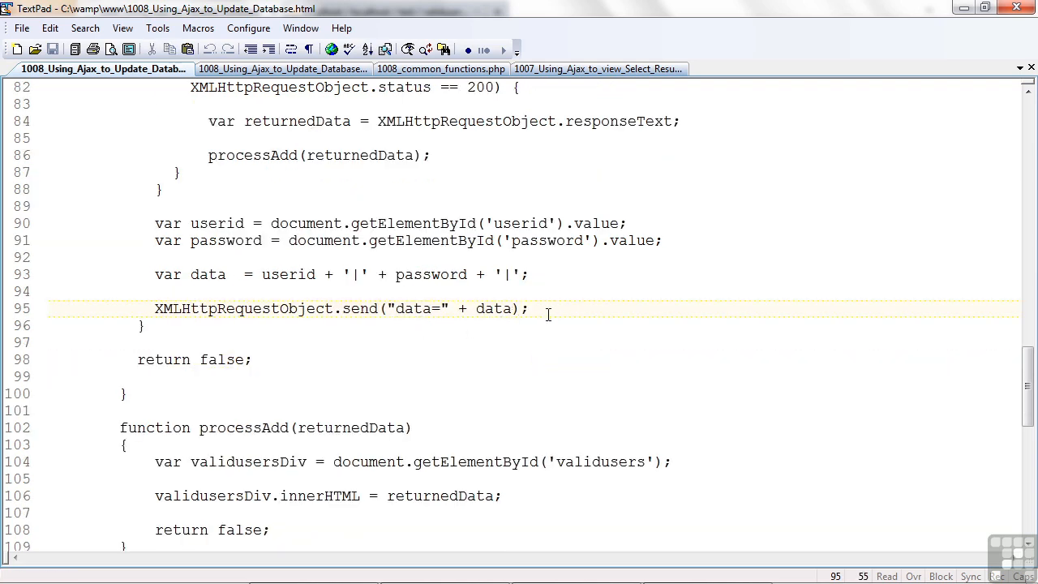
pyautogui.scroll(-3)
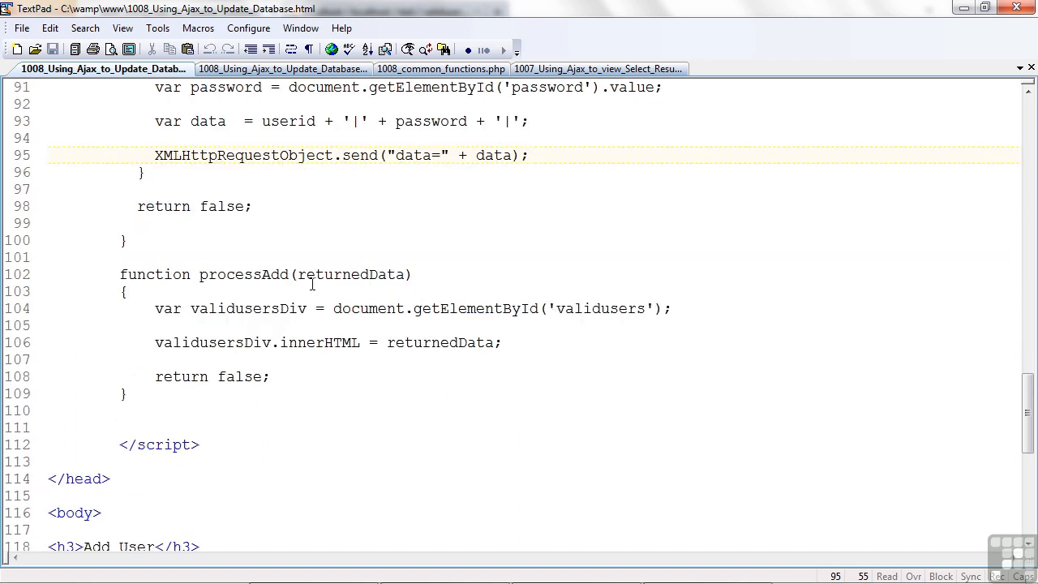
pyautogui.doubleClick(244, 274)
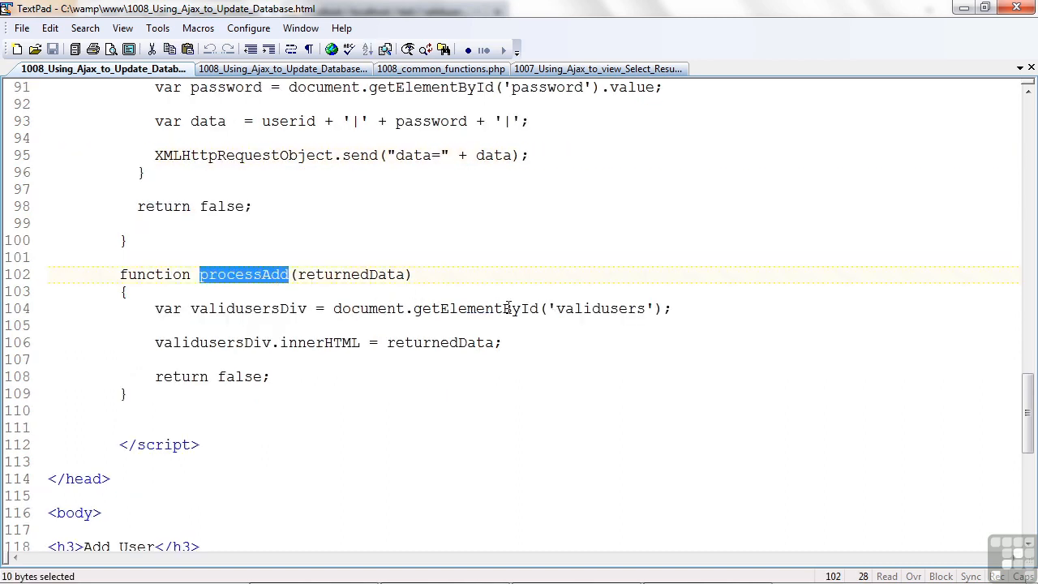
pyautogui.doubleClick(602, 309)
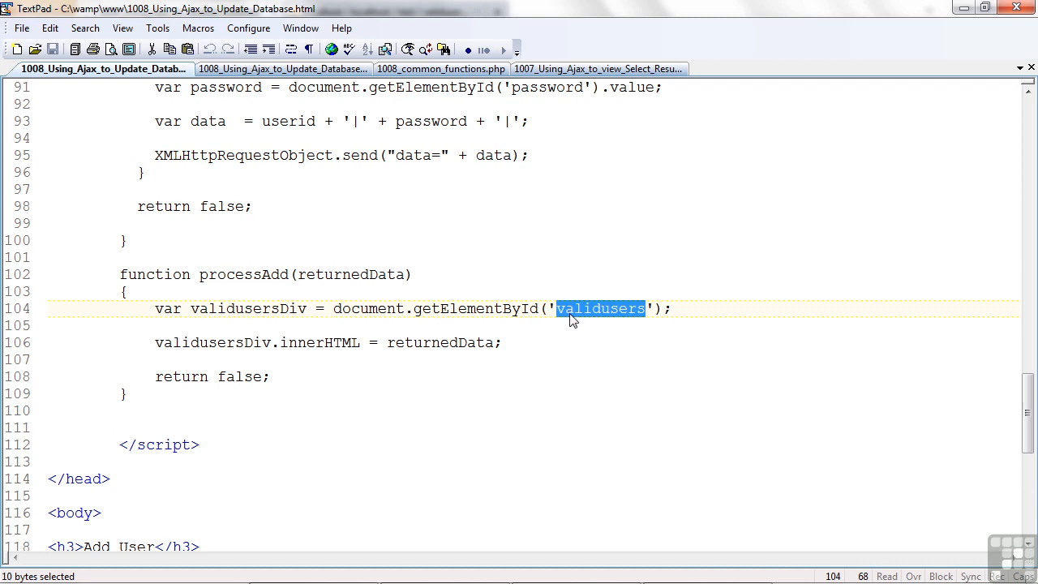
pyautogui.moveTo(298, 312)
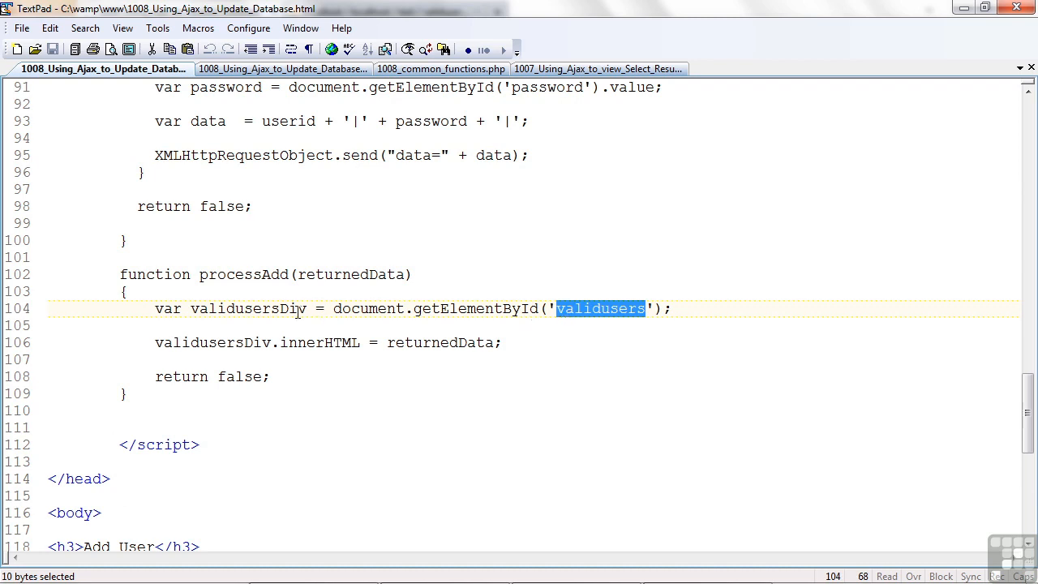
pyautogui.doubleClick(248, 308)
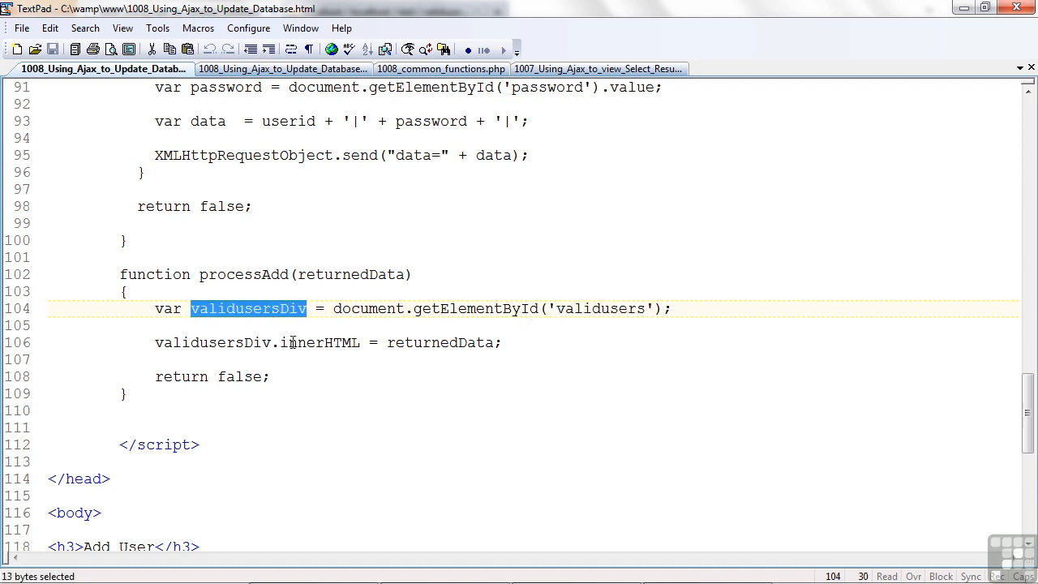
pyautogui.doubleClick(441, 342)
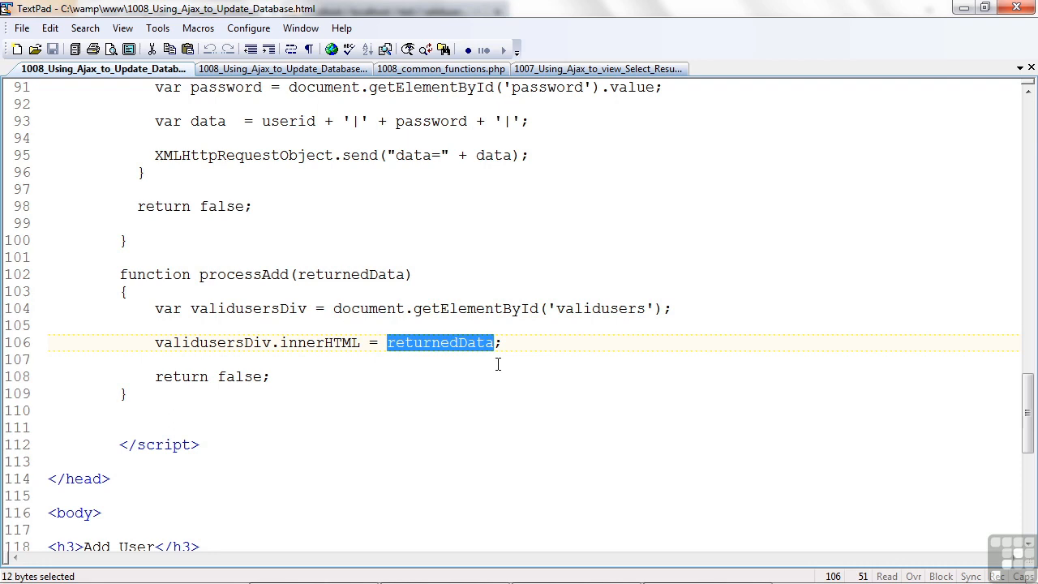
pyautogui.moveTo(506, 273)
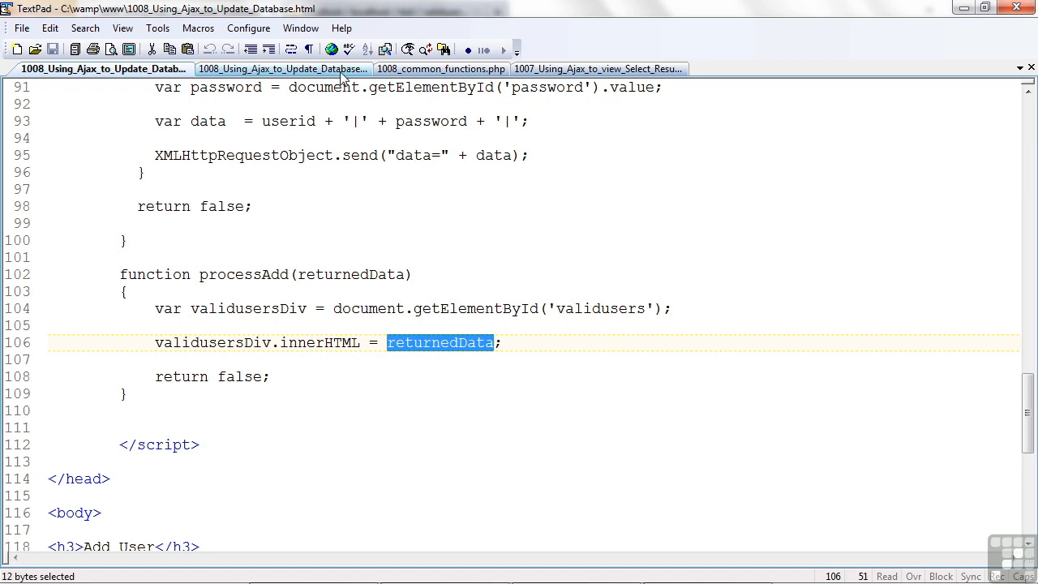
# Step: In the 1008 PHP ajax script, highlight the explode delimiter splitting userid/password and the include line
pyautogui.click(281, 68)
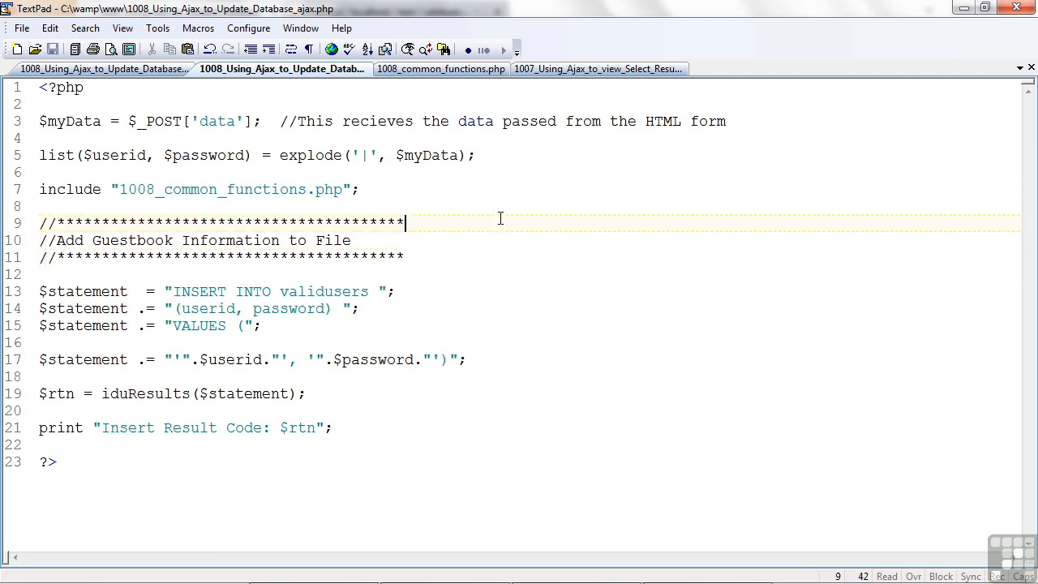
pyautogui.moveTo(327, 176)
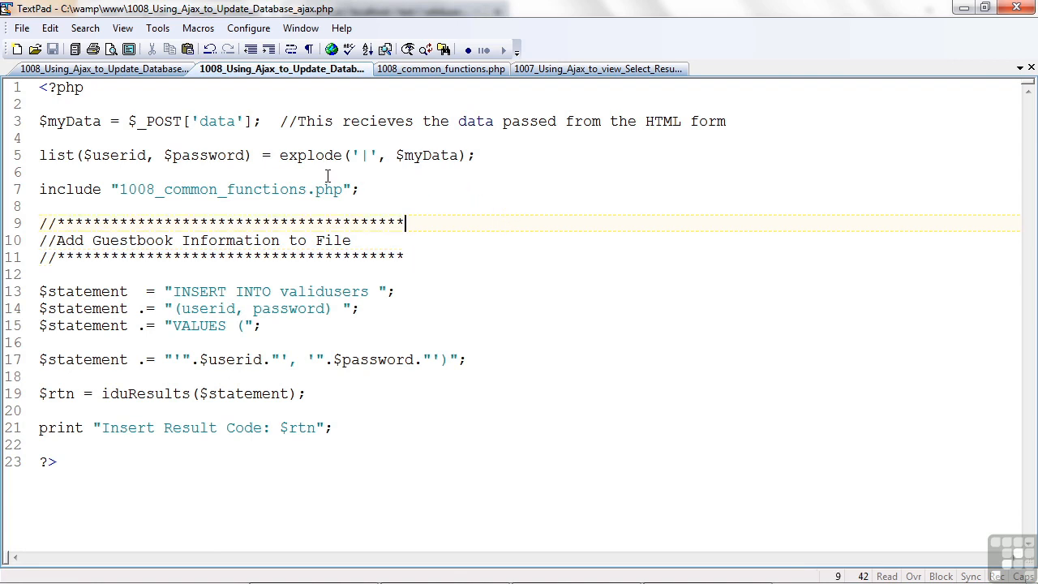
pyautogui.doubleClick(217, 120)
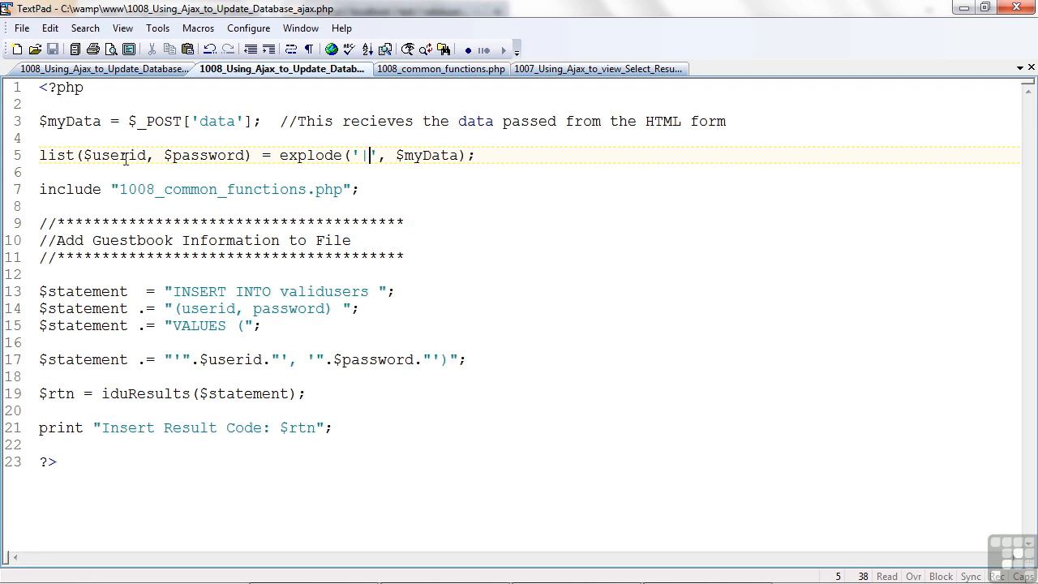
pyautogui.doubleClick(55, 155)
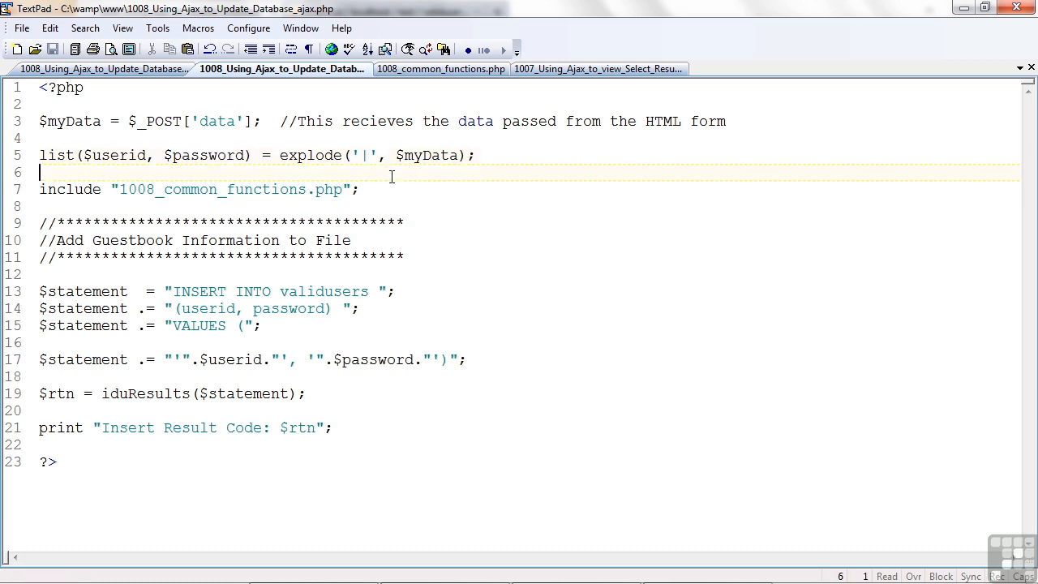
pyautogui.doubleClick(178, 189)
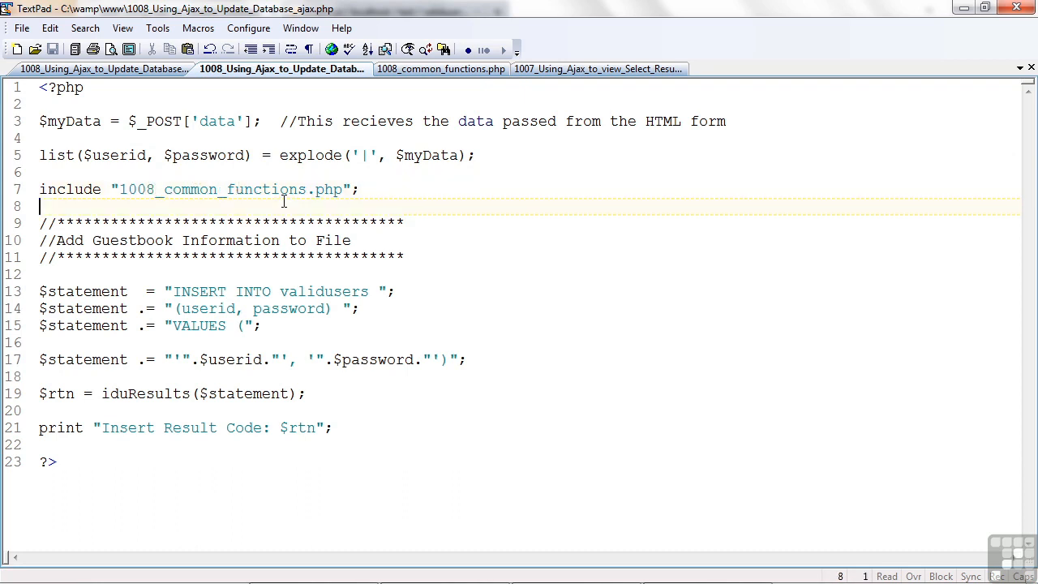
pyautogui.moveTo(397, 206)
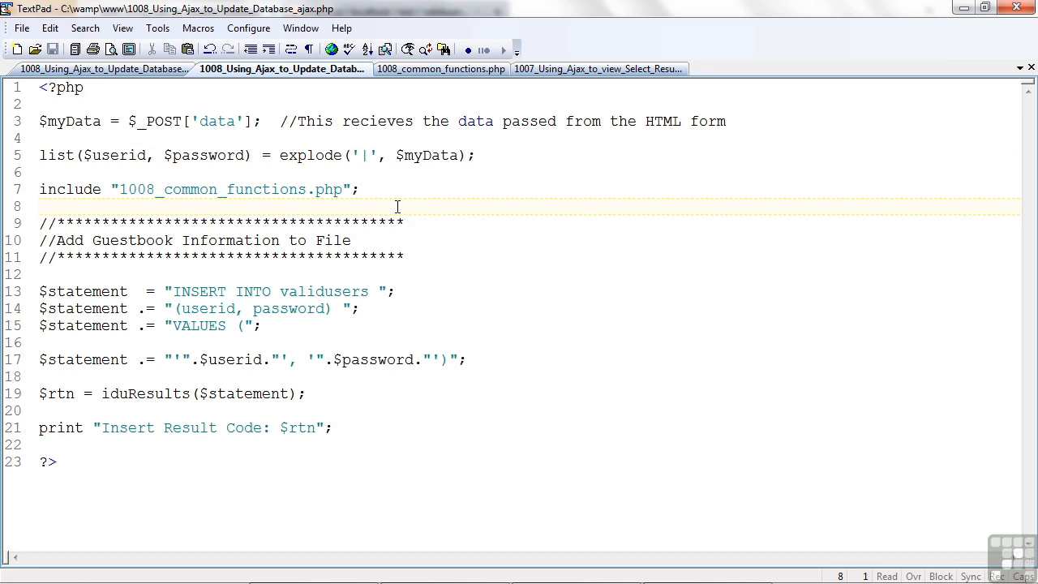
pyautogui.click(39, 206)
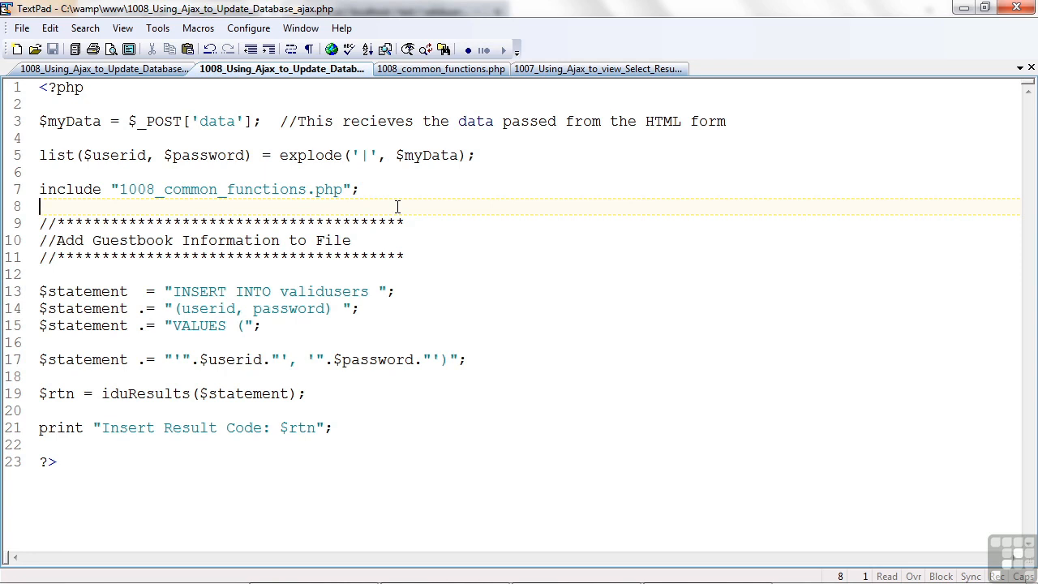
pyautogui.click(210, 291)
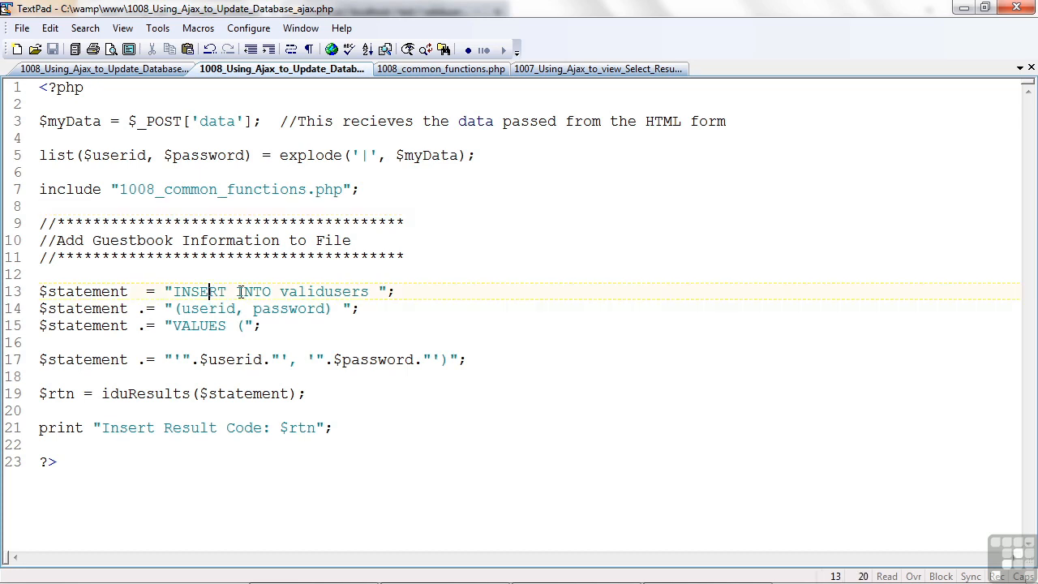
pyautogui.doubleClick(322, 291)
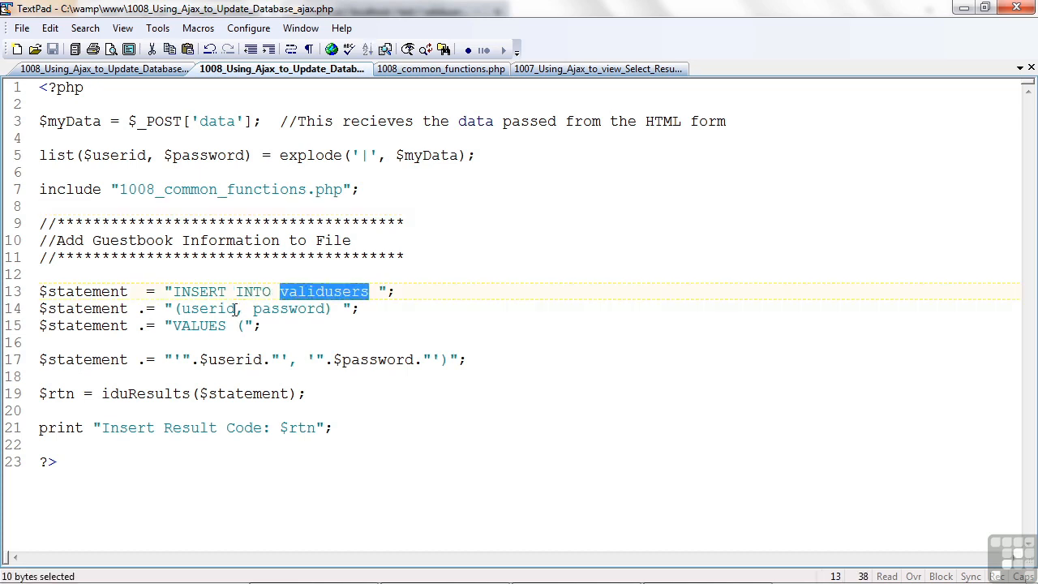
pyautogui.doubleClick(287, 308)
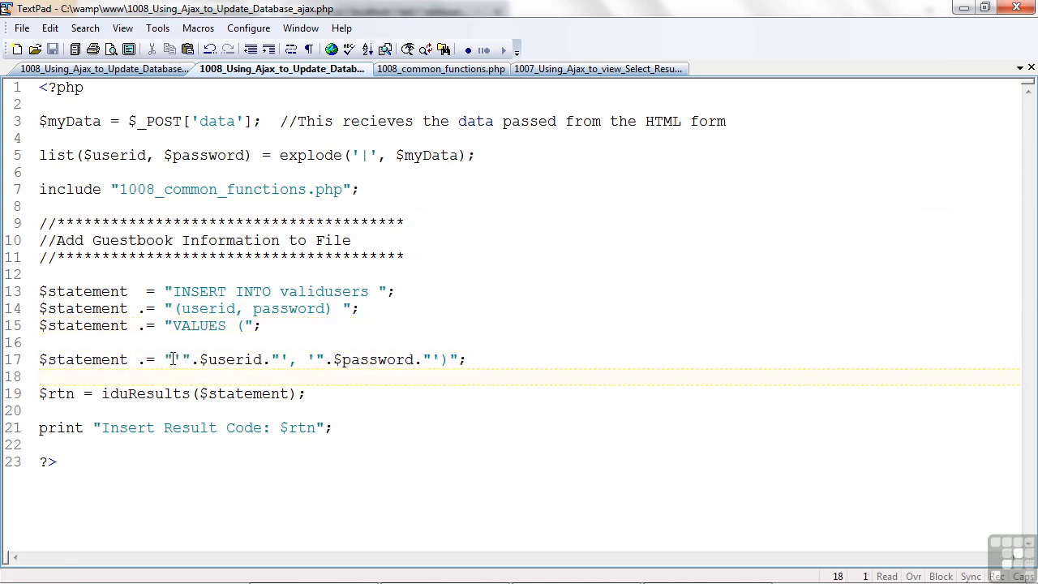
pyautogui.click(175, 359)
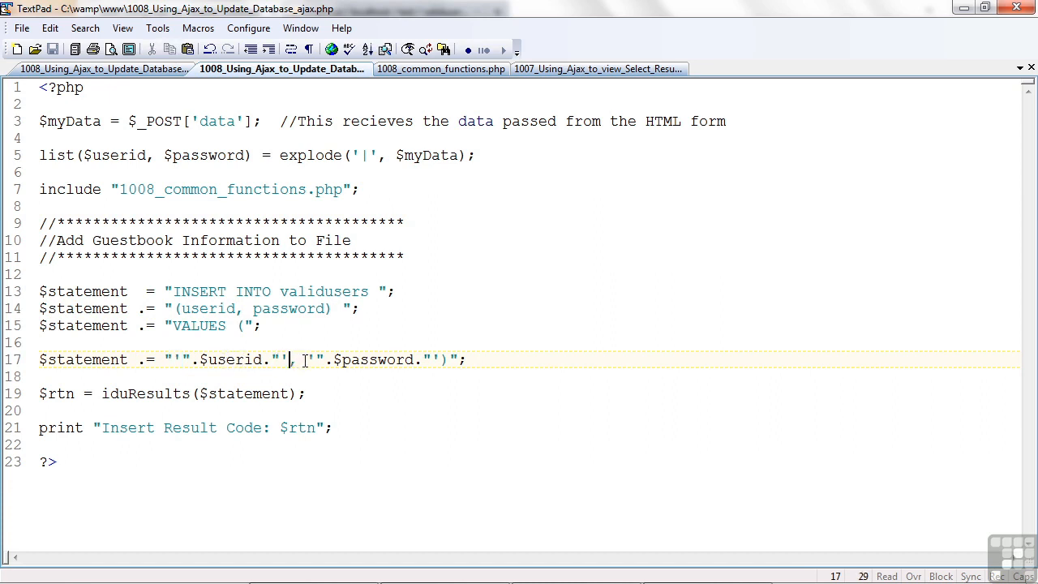
pyautogui.doubleClick(375, 359)
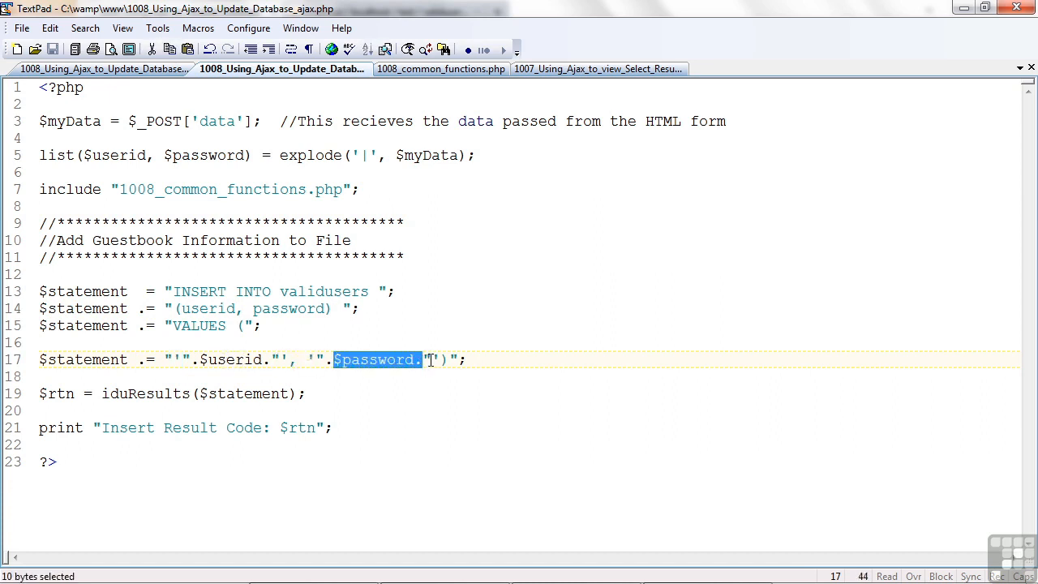
pyautogui.click(444, 360)
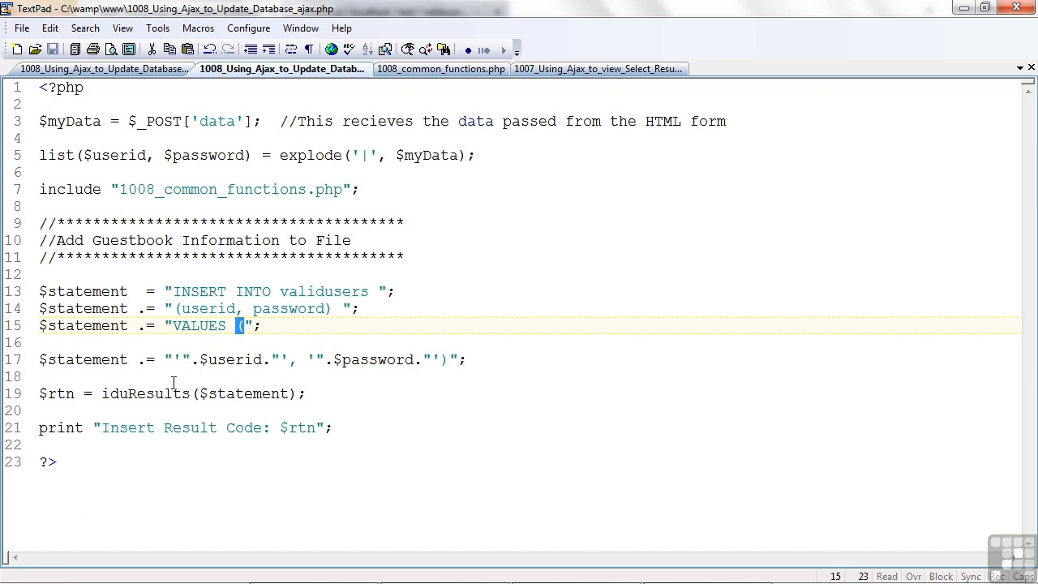
pyautogui.doubleClick(146, 394)
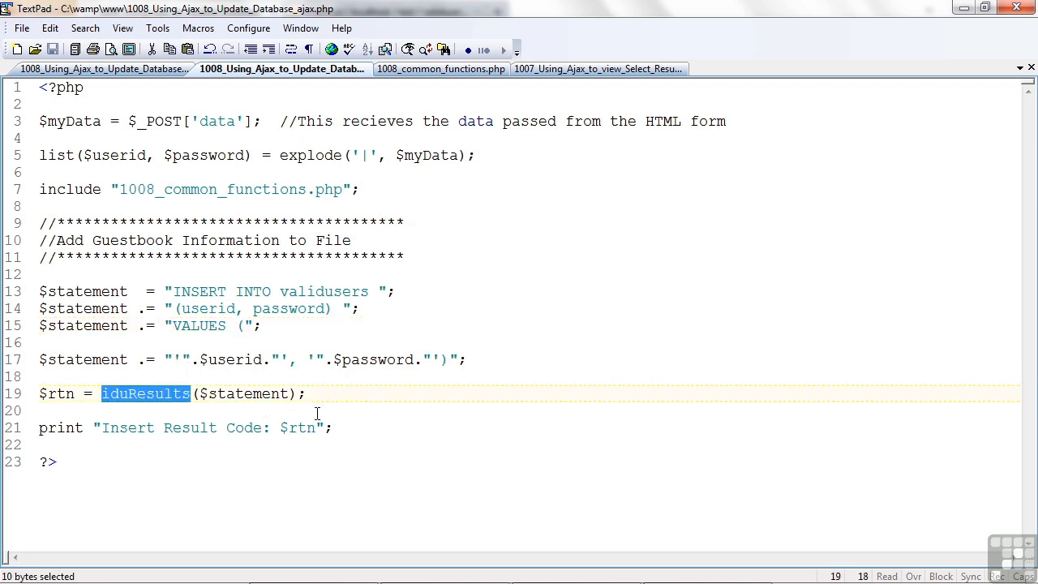
pyautogui.moveTo(322, 400)
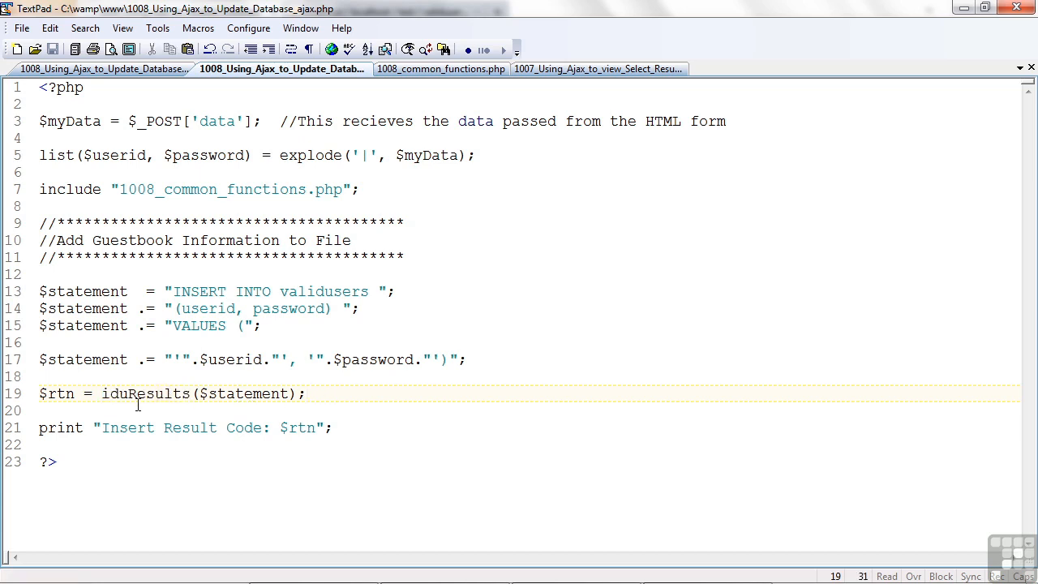
pyautogui.doubleClick(59, 393)
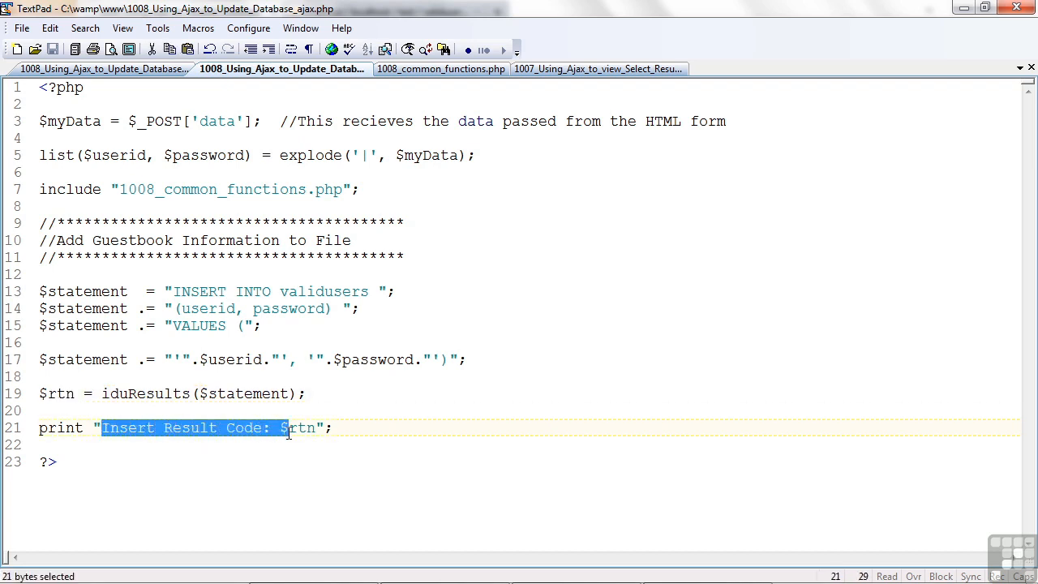
pyautogui.click(333, 393)
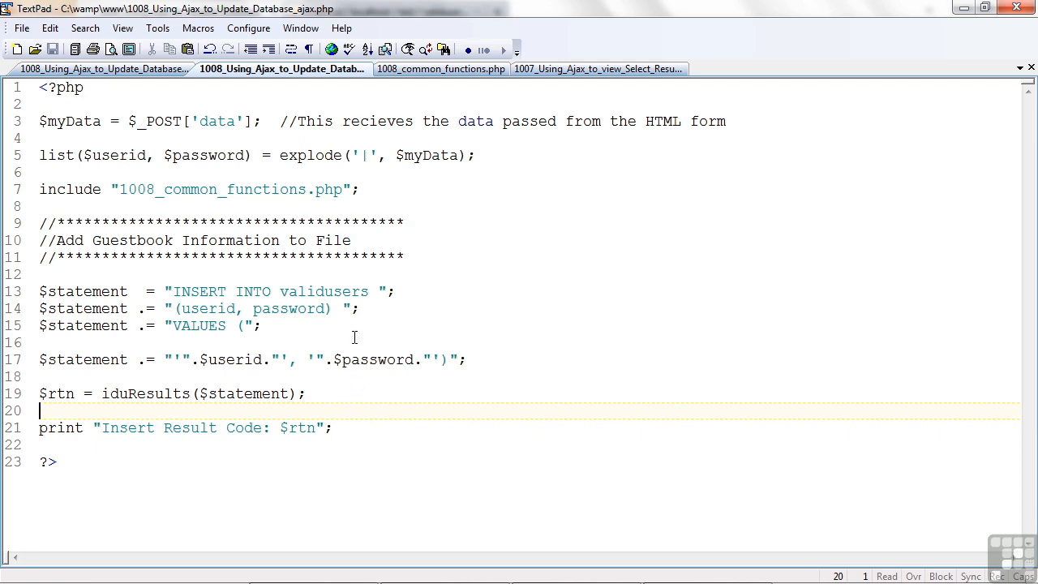
pyautogui.moveTo(440, 68)
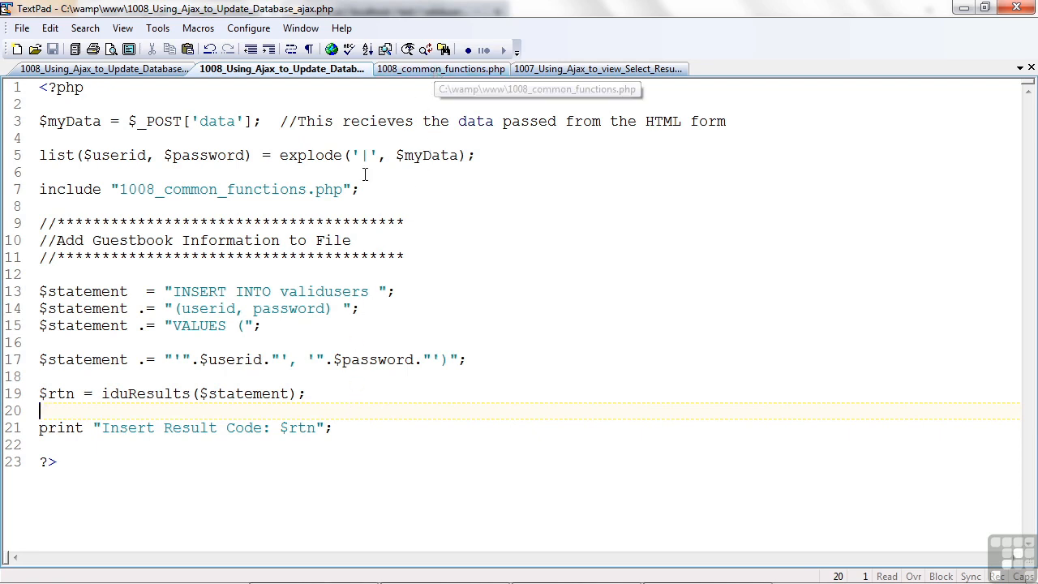
pyautogui.click(162, 394)
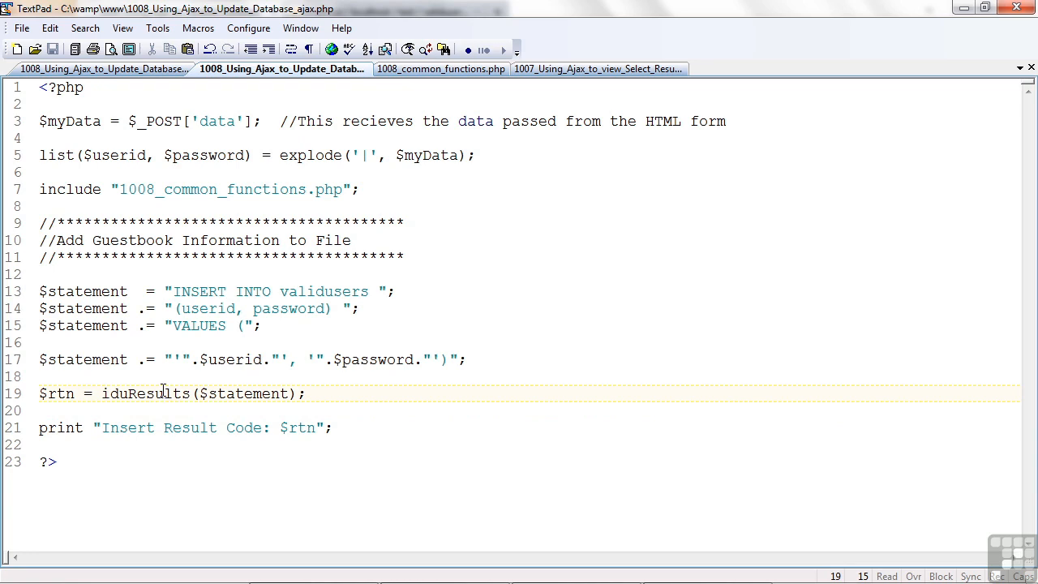
pyautogui.doubleClick(144, 394)
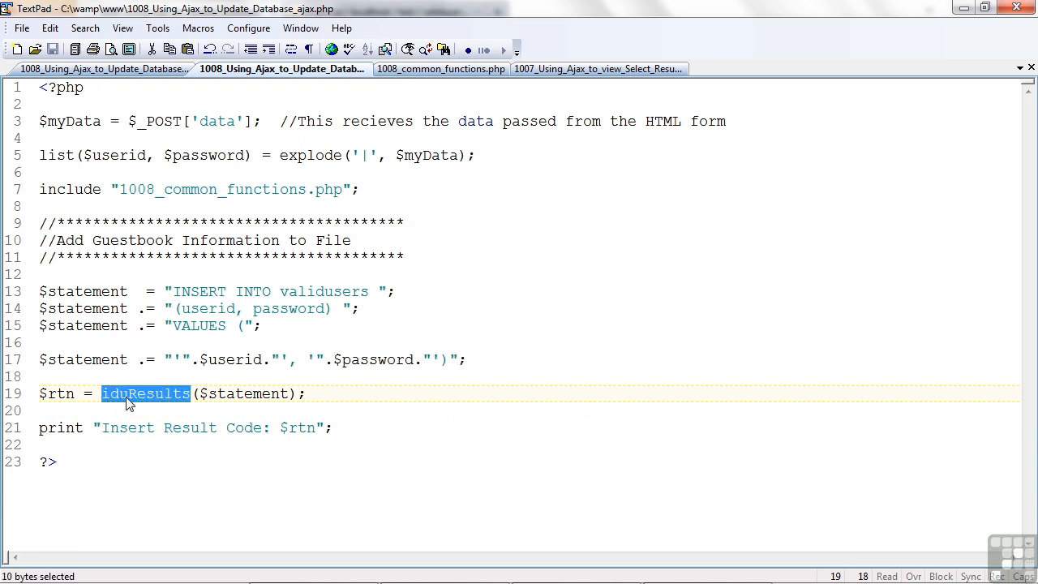
pyautogui.click(440, 68)
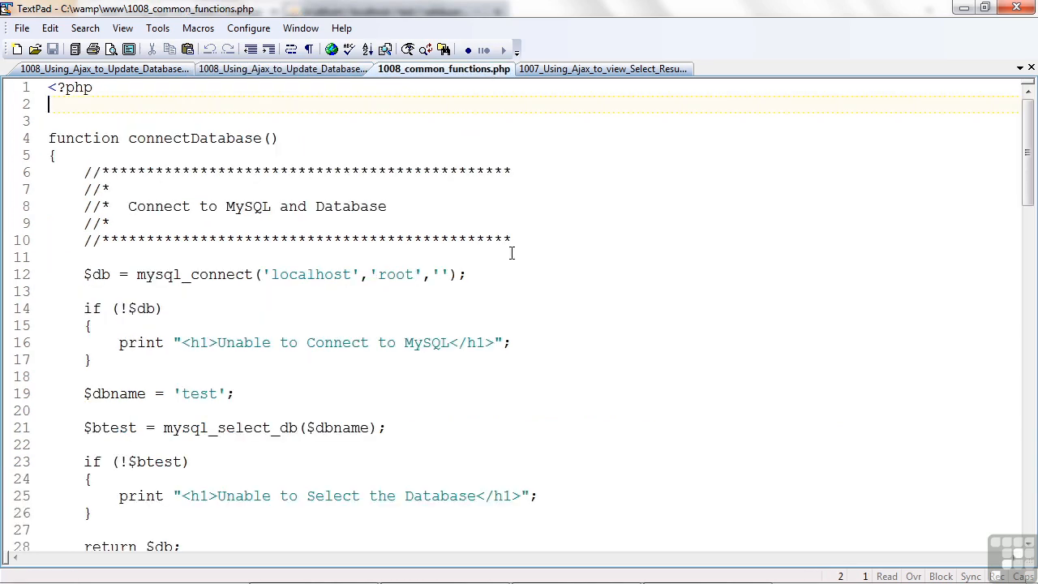
pyautogui.scroll(-3)
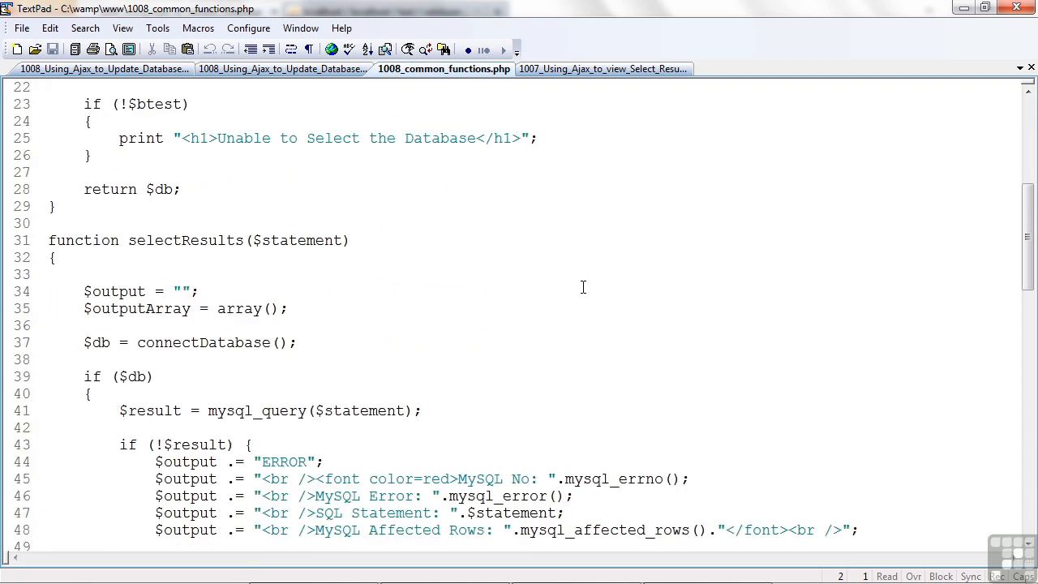
pyautogui.scroll(-3)
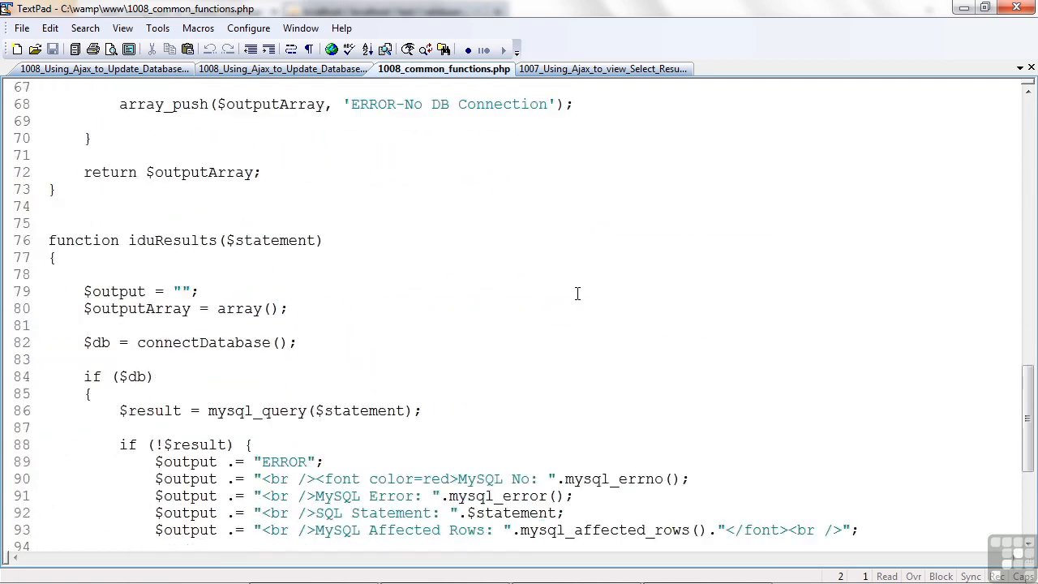
pyautogui.scroll(-3)
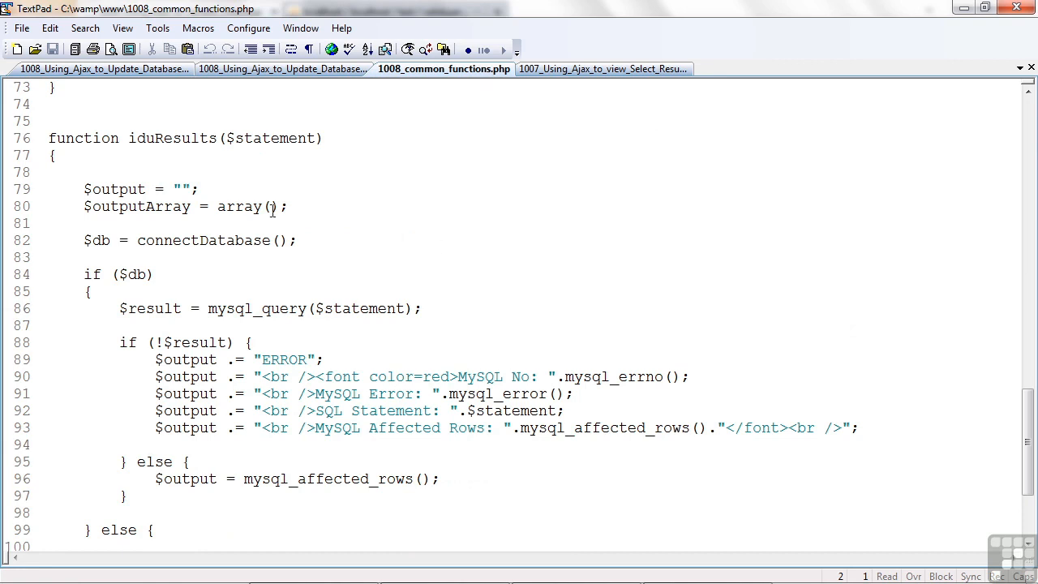
pyautogui.click(189, 240)
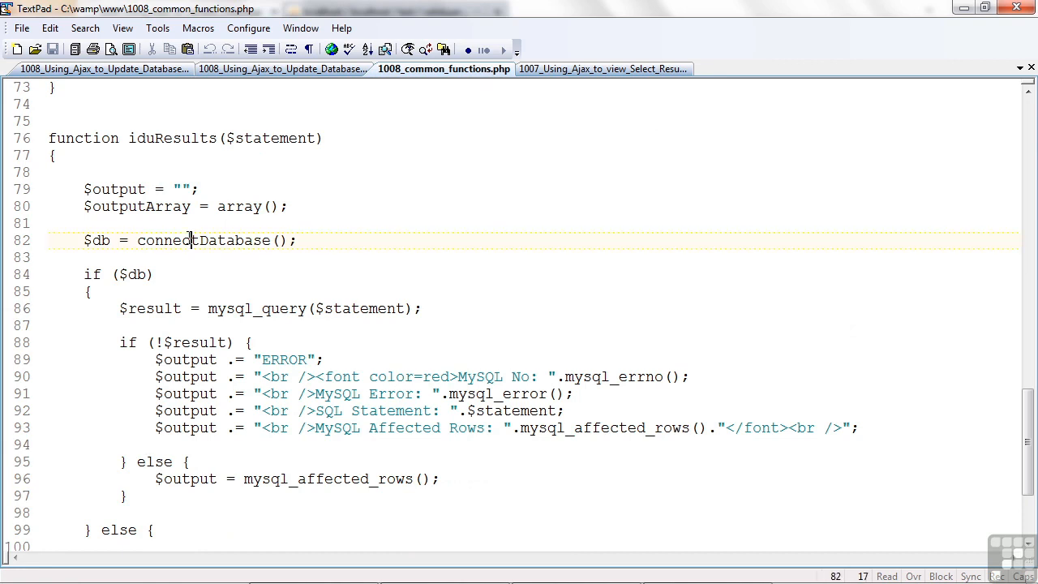
pyautogui.doubleClick(229, 308)
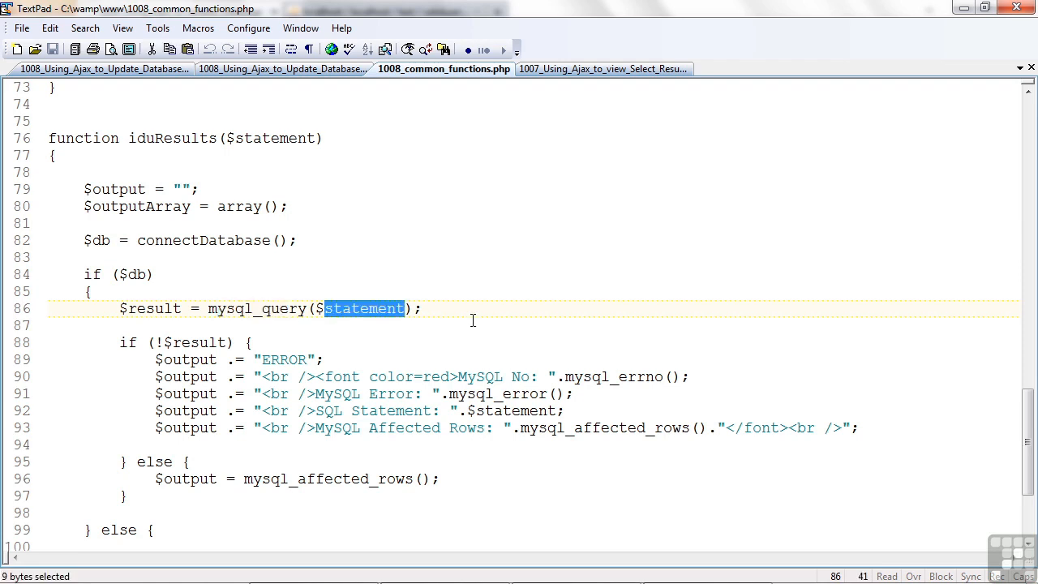
pyautogui.scroll(-3)
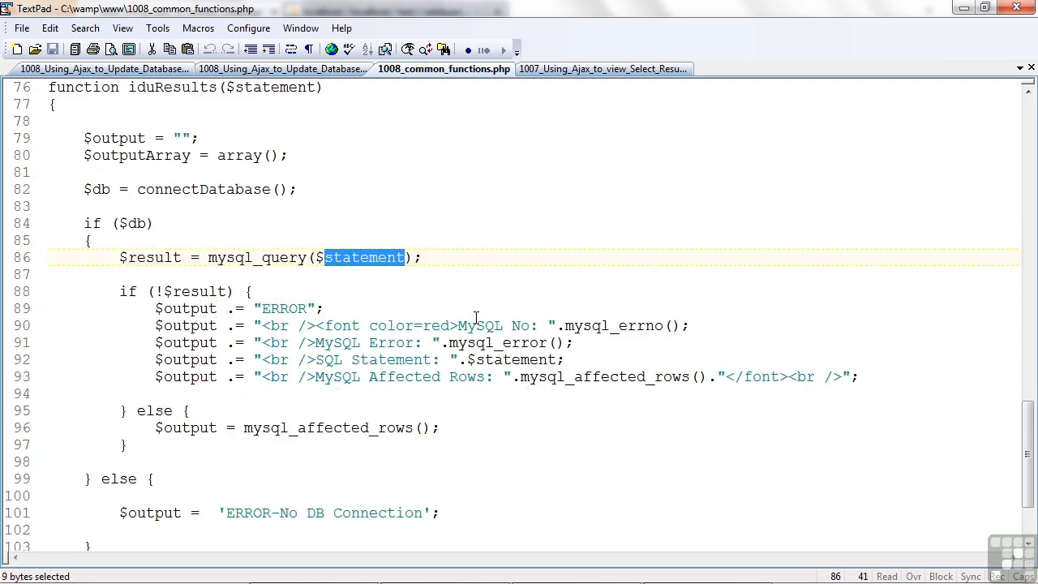
pyautogui.moveTo(527, 292)
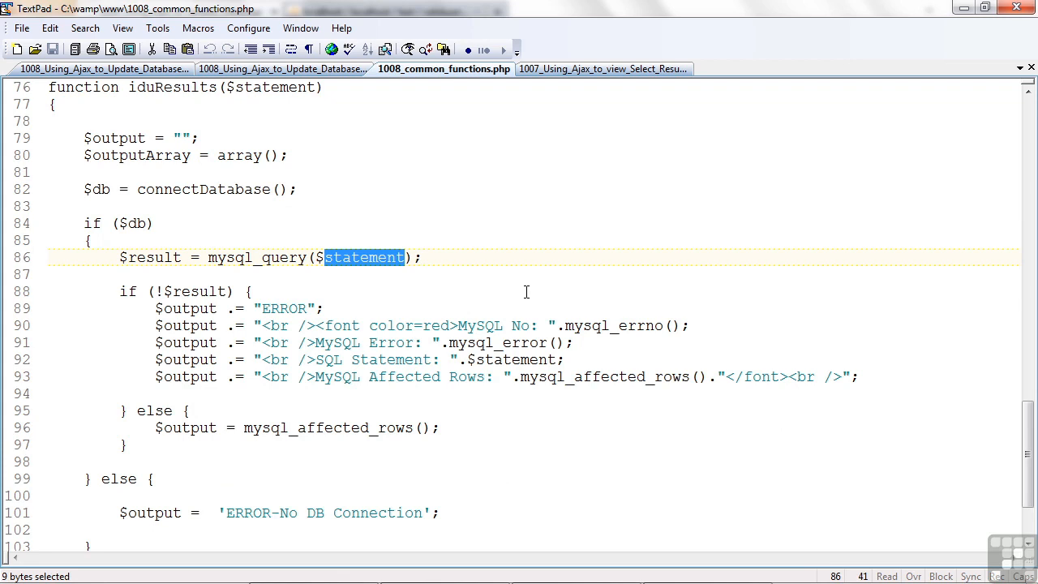
pyautogui.scroll(-3)
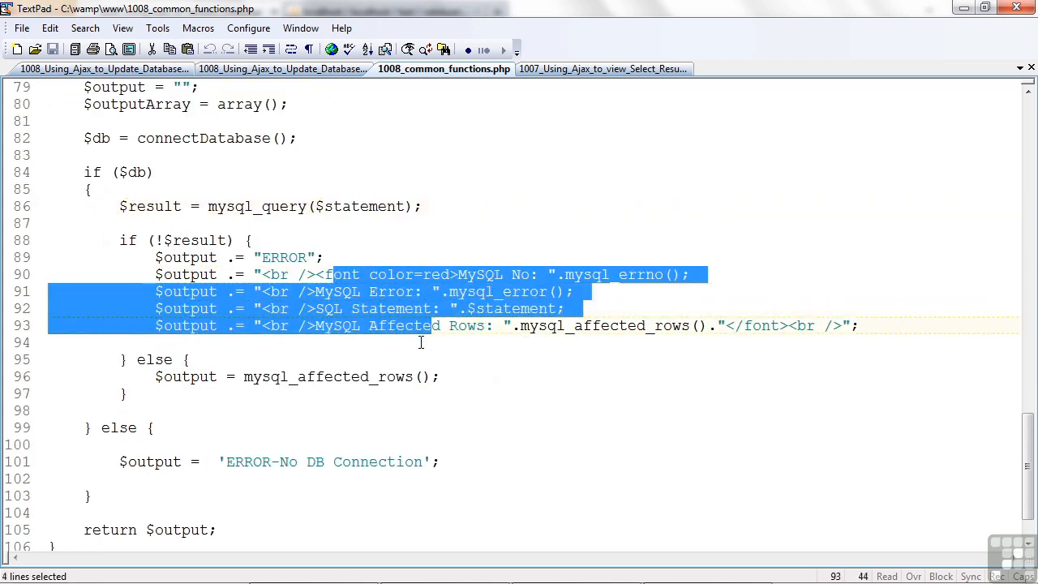
pyautogui.click(218, 376)
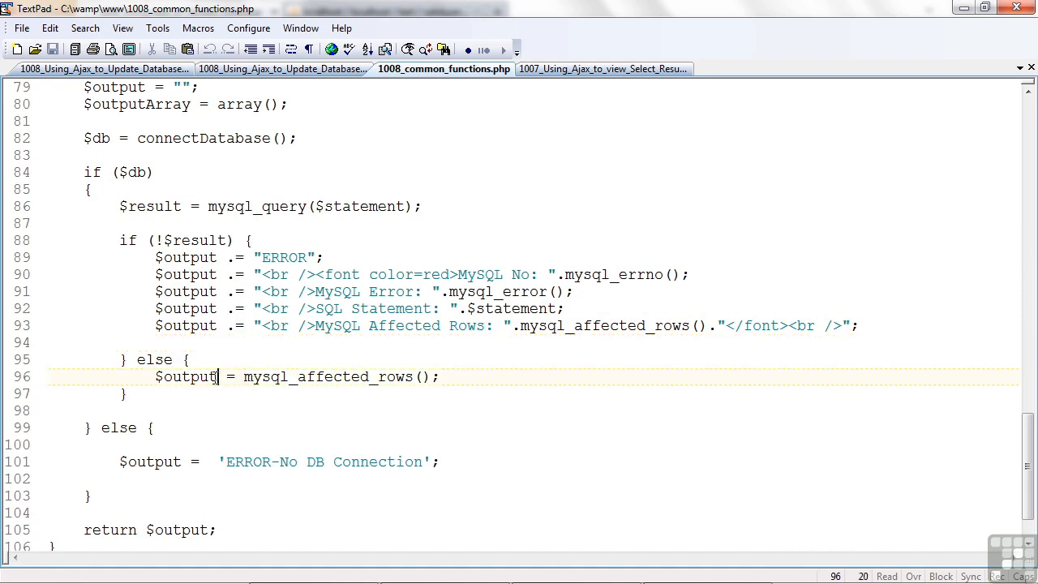
pyautogui.moveTo(244, 377); pyautogui.dragTo(387, 376)
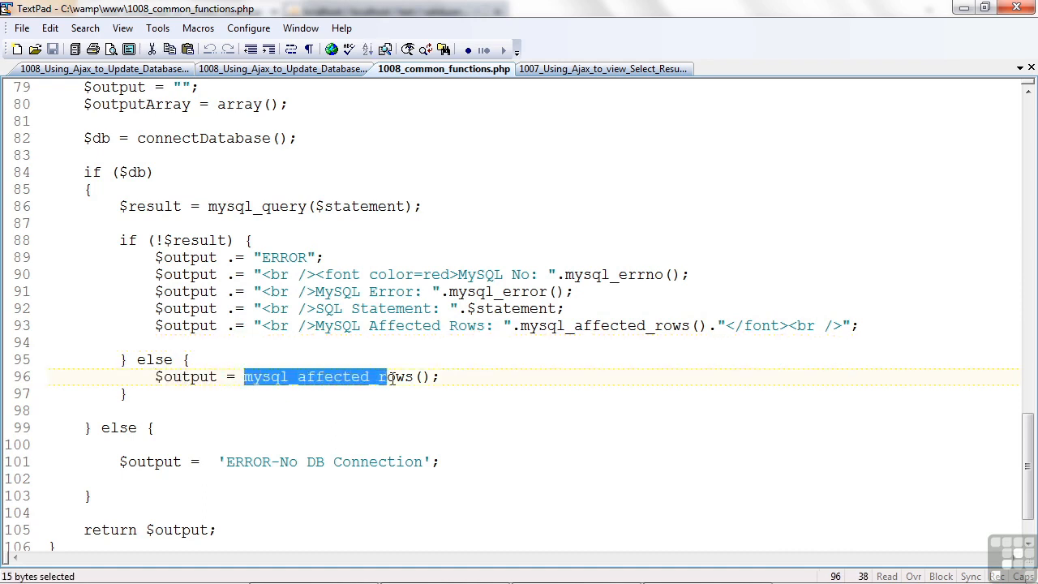
pyautogui.click(442, 376)
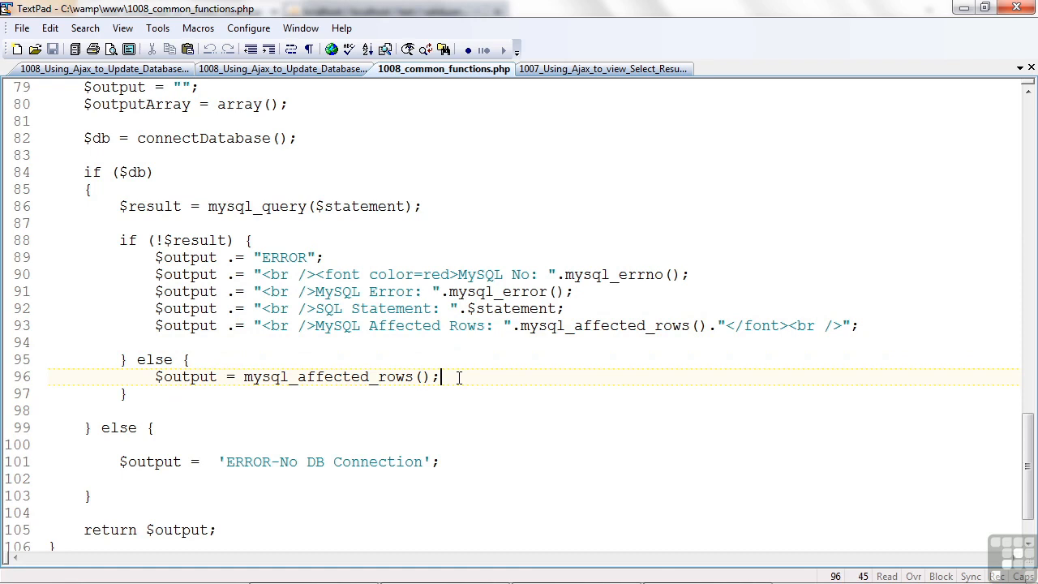
pyautogui.click(209, 376)
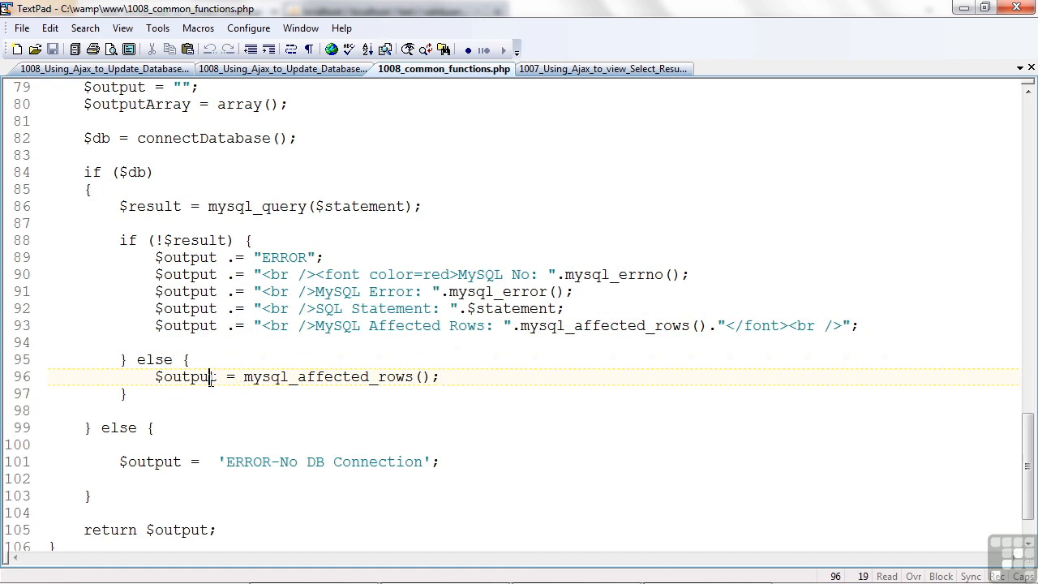
pyautogui.doubleClick(244, 461)
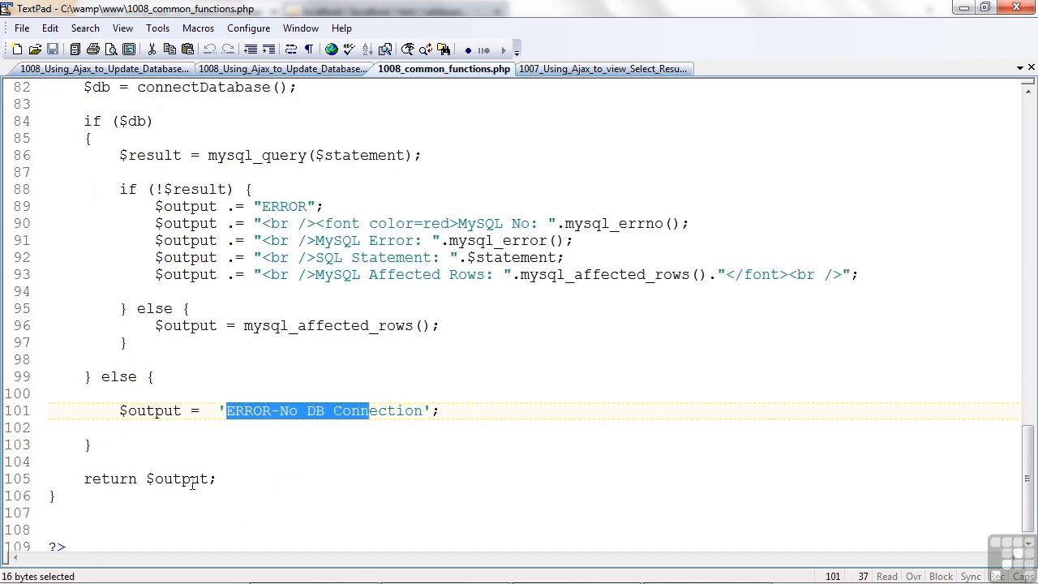
pyautogui.doubleClick(180, 478)
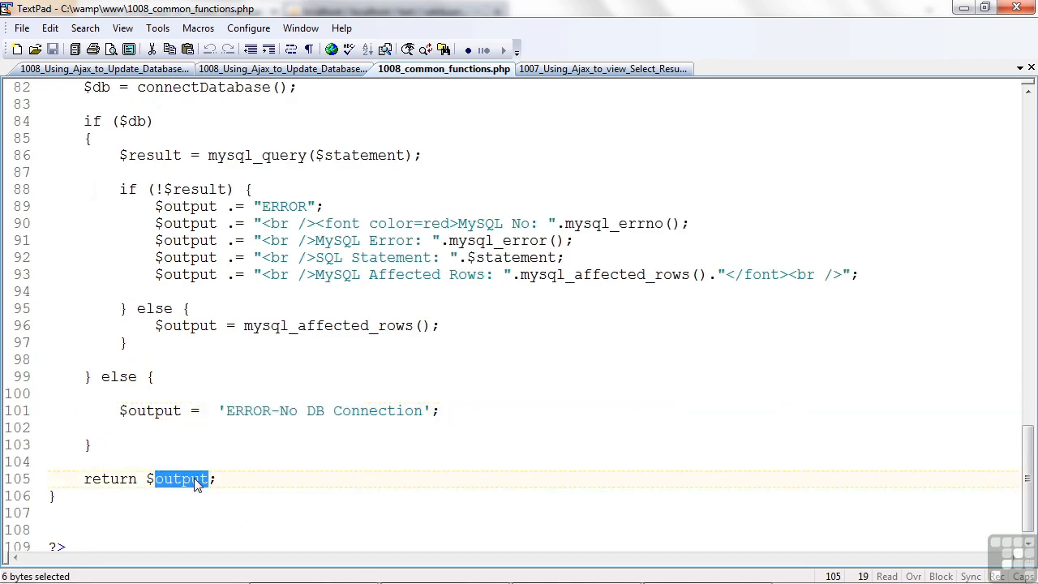
pyautogui.moveTo(316, 374)
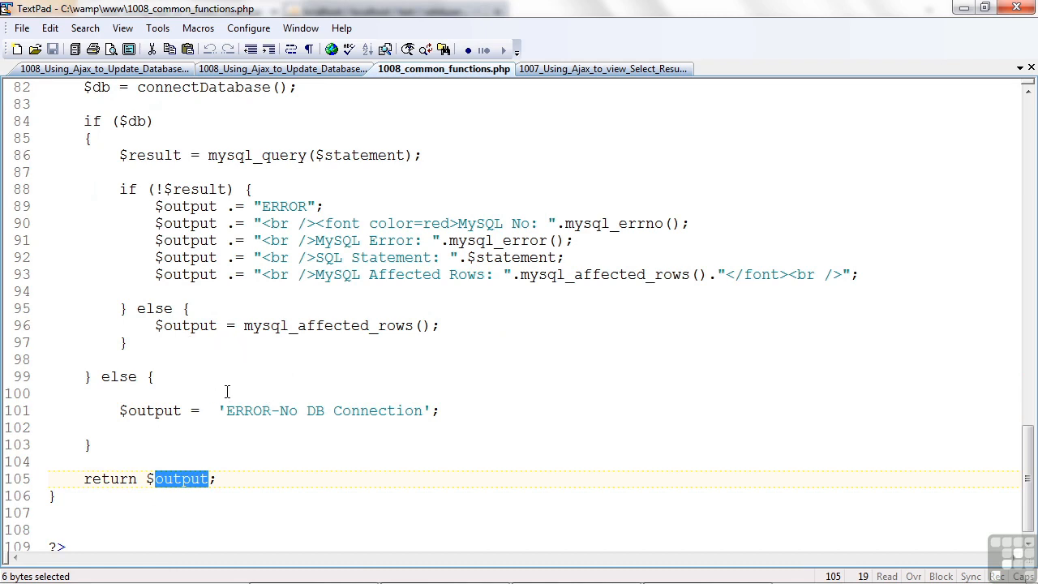
pyautogui.click(228, 393)
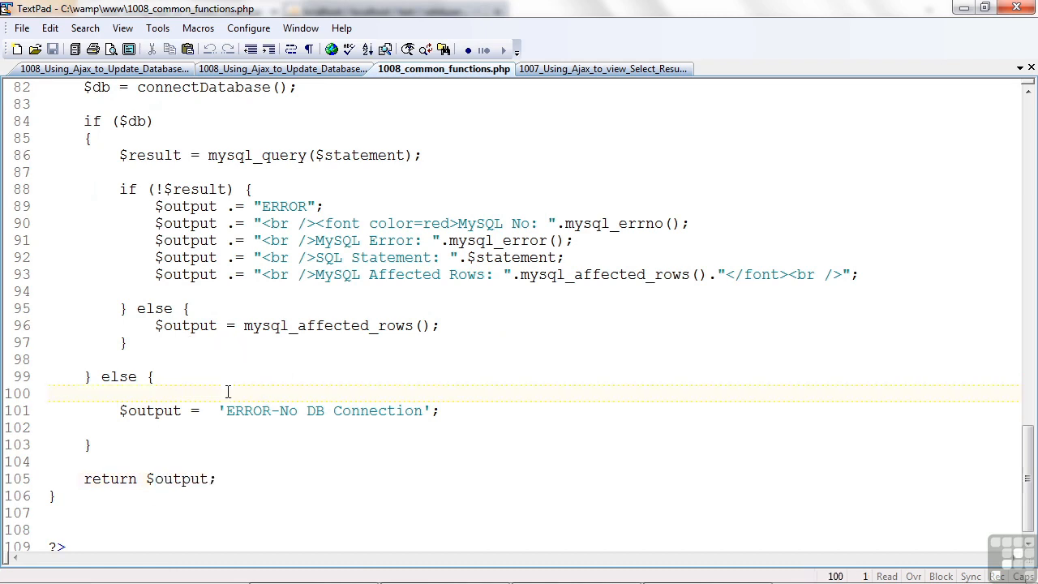
pyautogui.moveTo(344, 187)
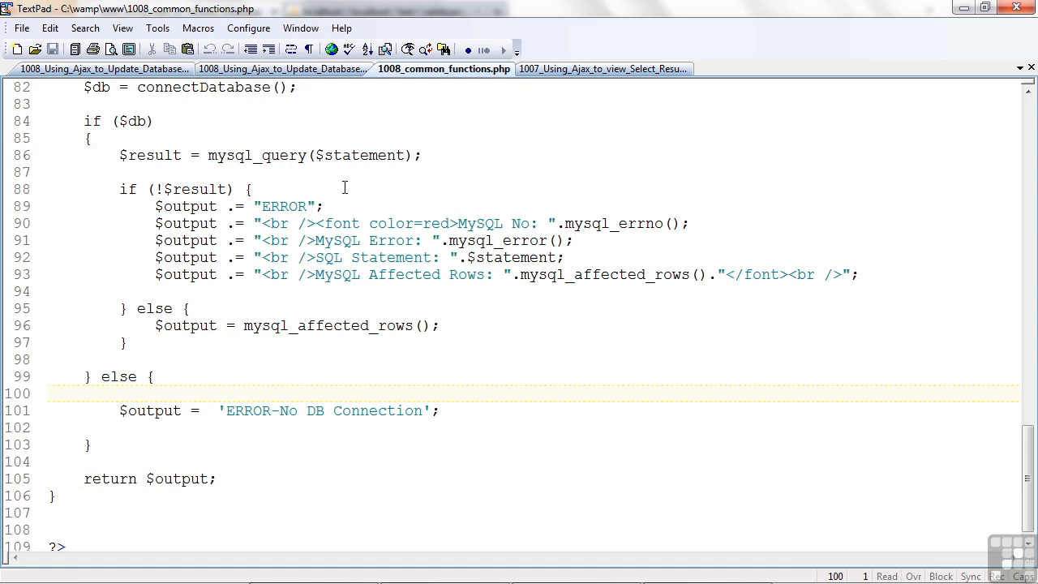
# Step: Glance at the 1007 Select Results script, then highlight INSERT in the 1008 update script
pyautogui.click(599, 68)
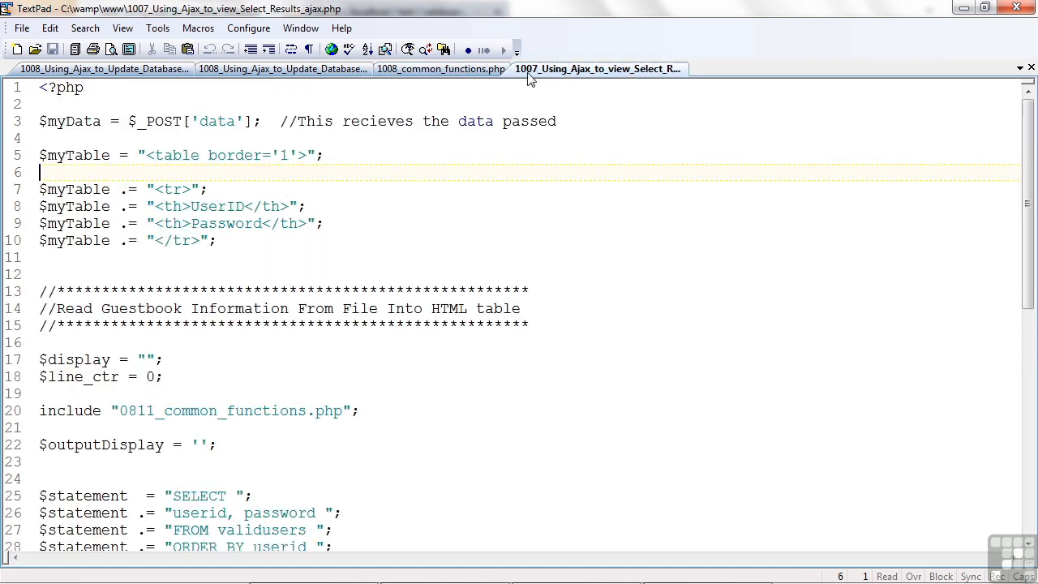
pyautogui.scroll(-3)
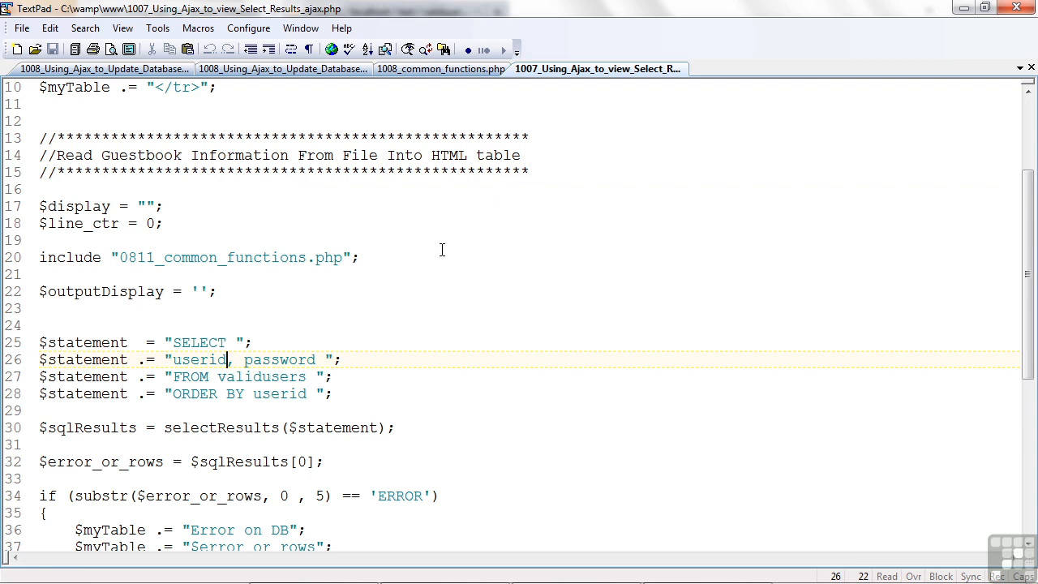
pyautogui.moveTo(278, 79)
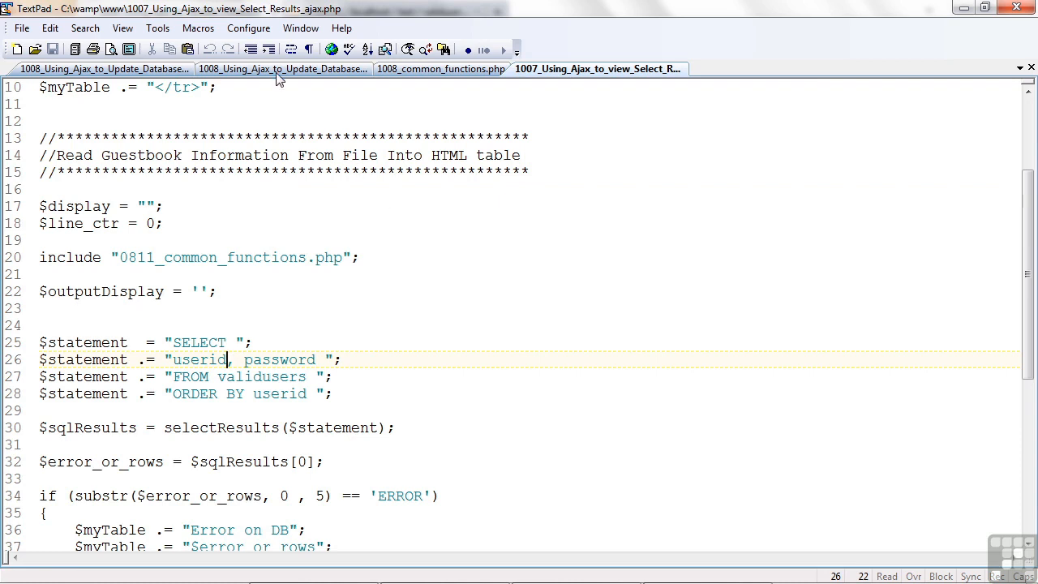
pyautogui.click(282, 68)
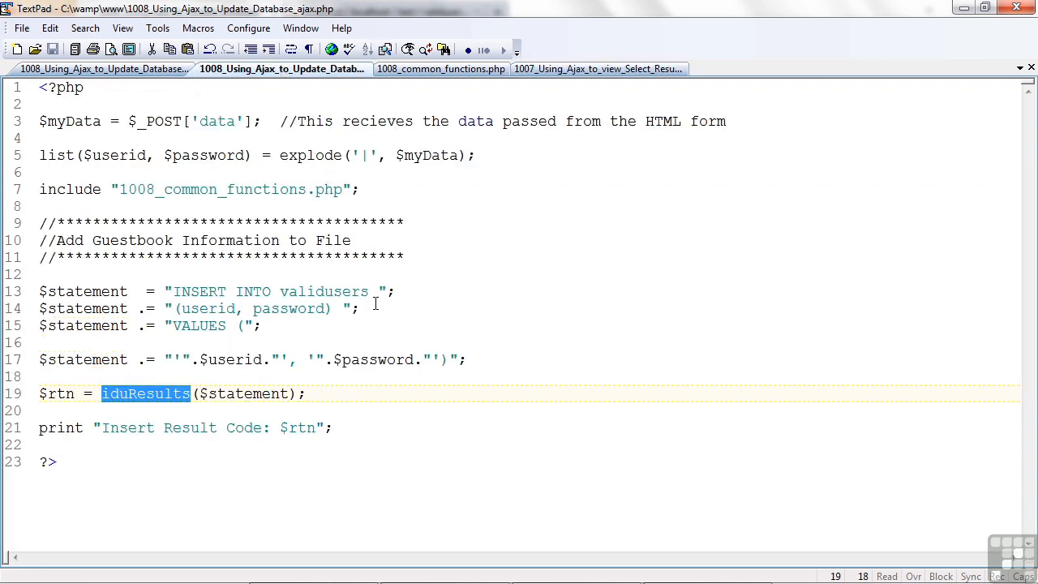
pyautogui.doubleClick(198, 291)
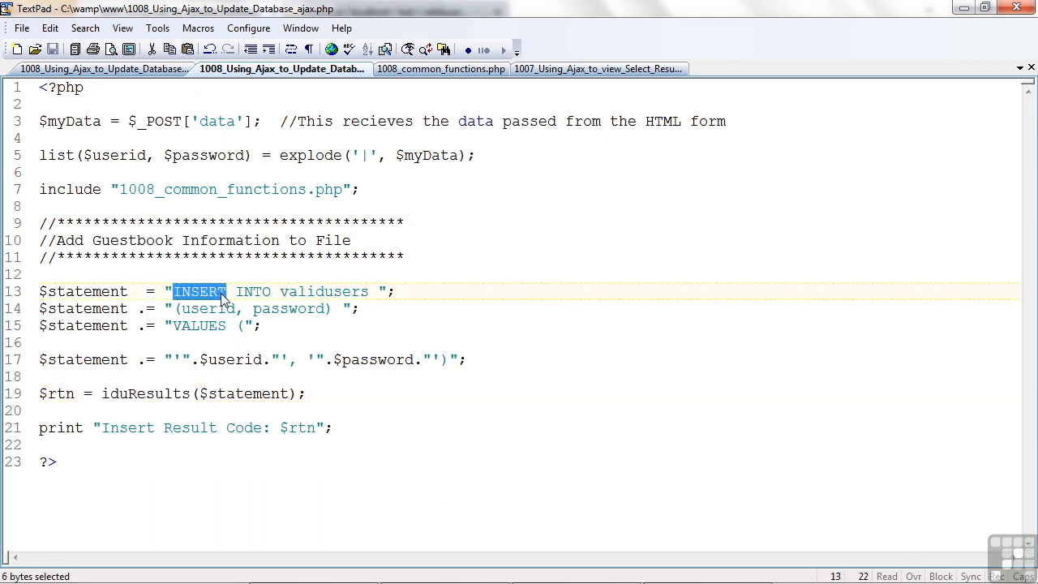